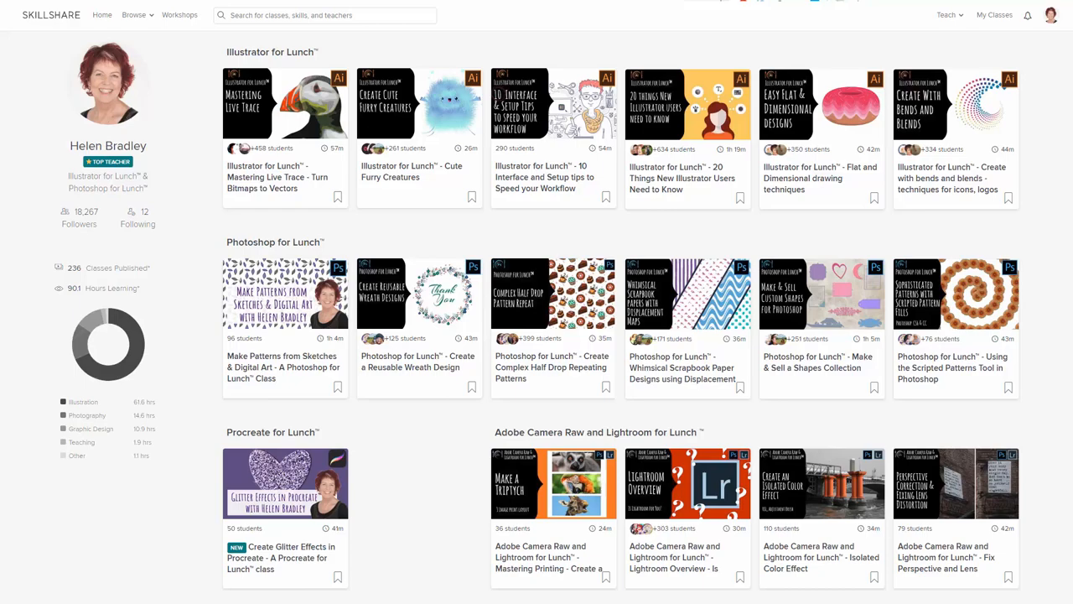
# Step: Switch from Skillshare to a blank, untitled Illustrator document
pyautogui.click(534, 593)
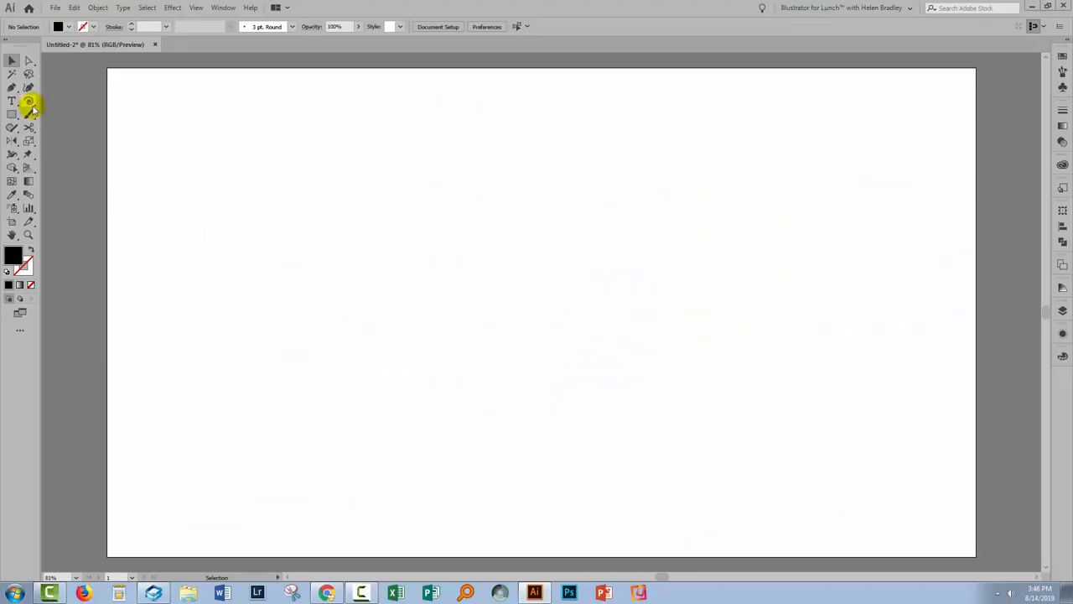
pyautogui.moveTo(28, 101)
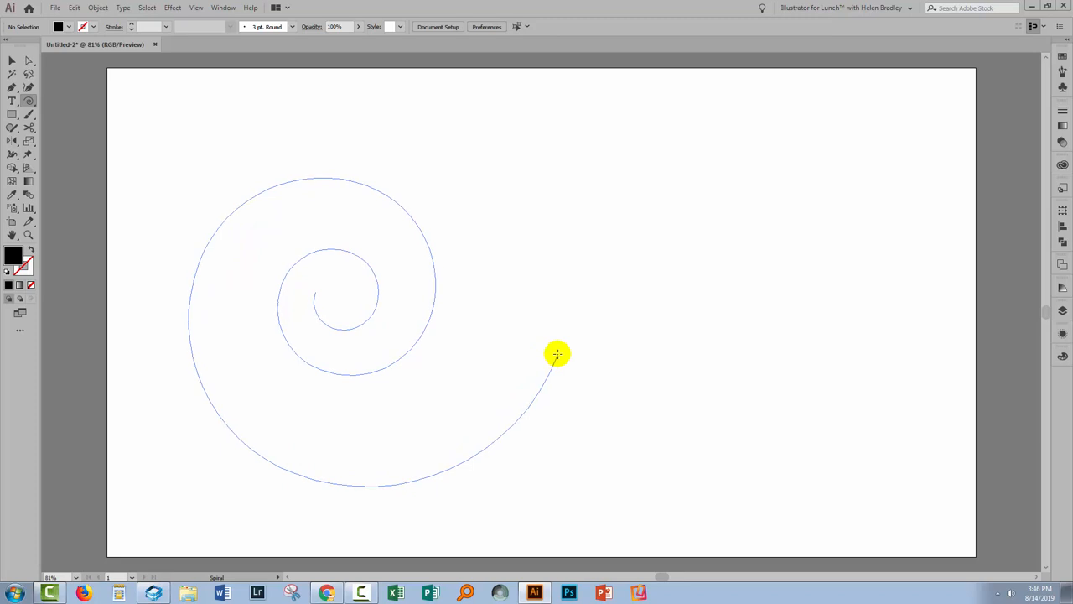
# Step: Draw a spiral with the Spiral tool, then redraw it larger across the artboard
pyautogui.moveTo(558, 354); pyautogui.dragTo(705, 334)
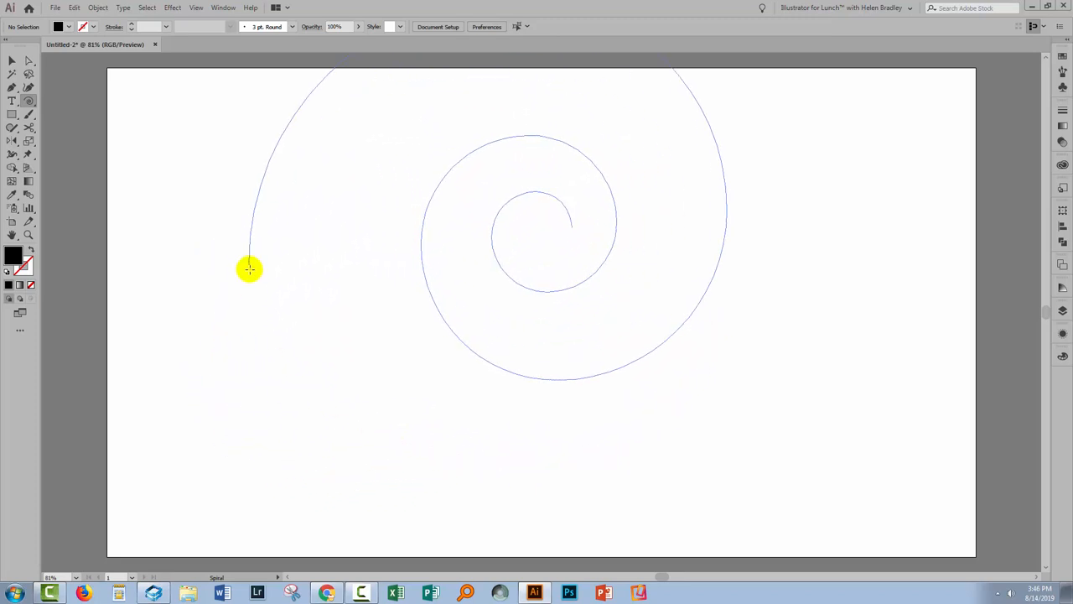
pyautogui.moveTo(250, 268); pyautogui.dragTo(272, 363)
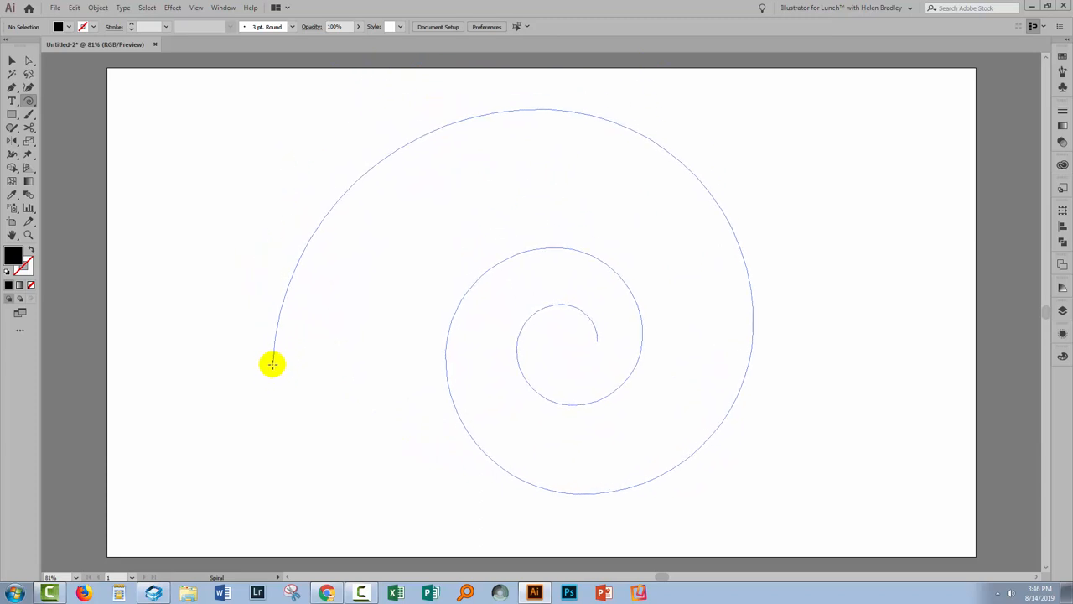
pyautogui.click(272, 363)
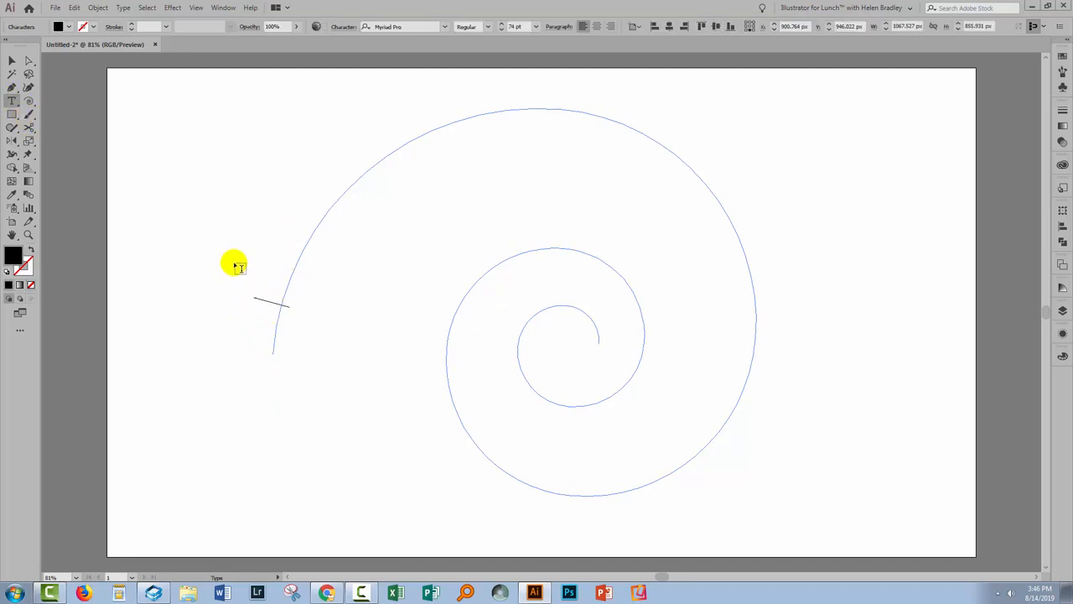
pyautogui.moveTo(141, 201)
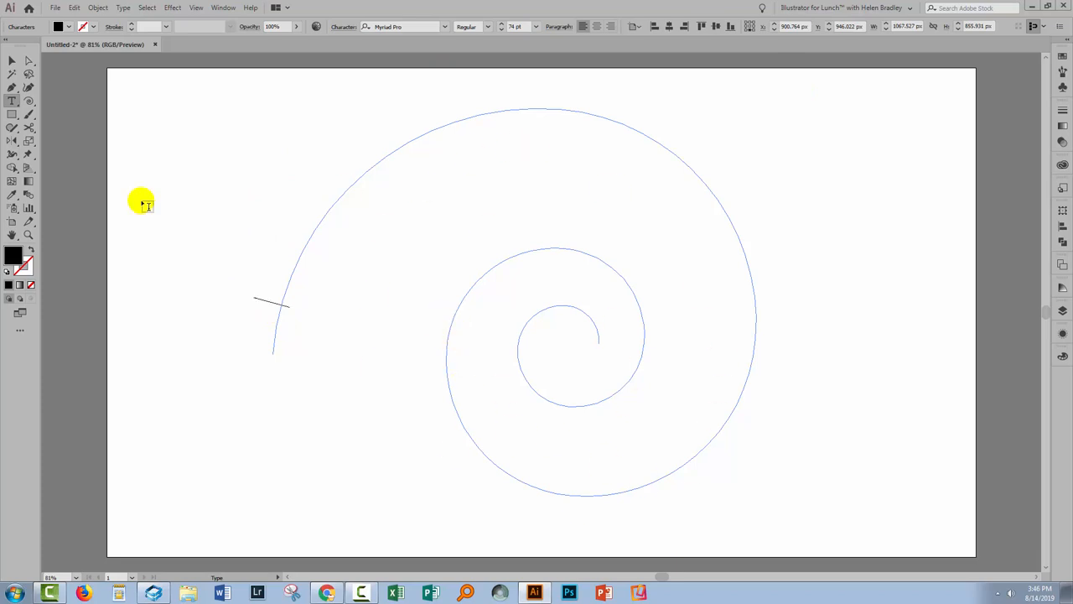
# Step: Type 'The quick brown fox jumps over the lazy dog' on the spiral using Type on a Path
pyautogui.click(12, 101)
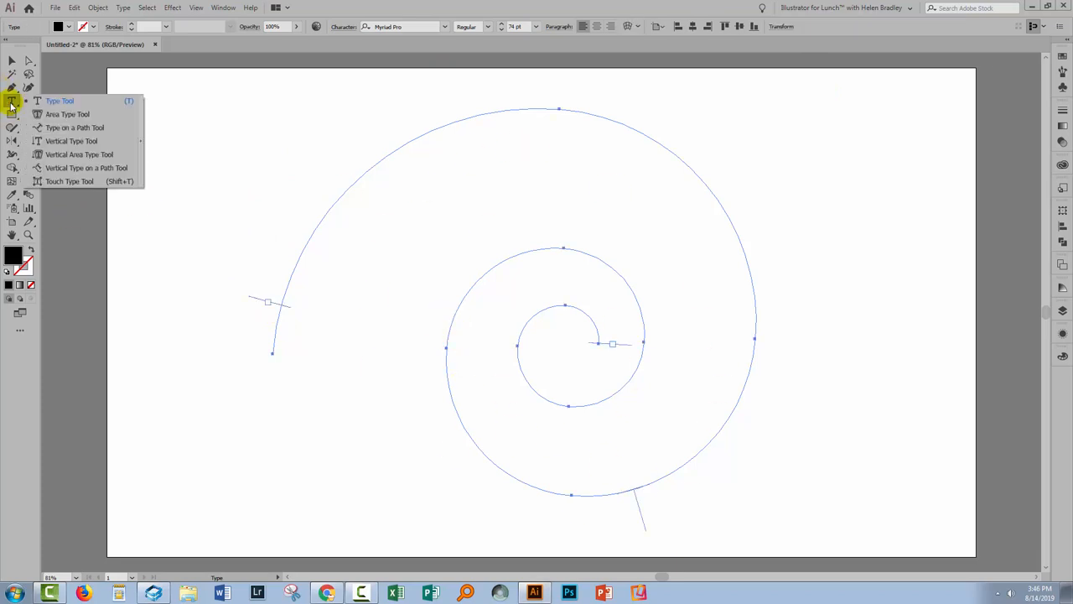
pyautogui.click(75, 127)
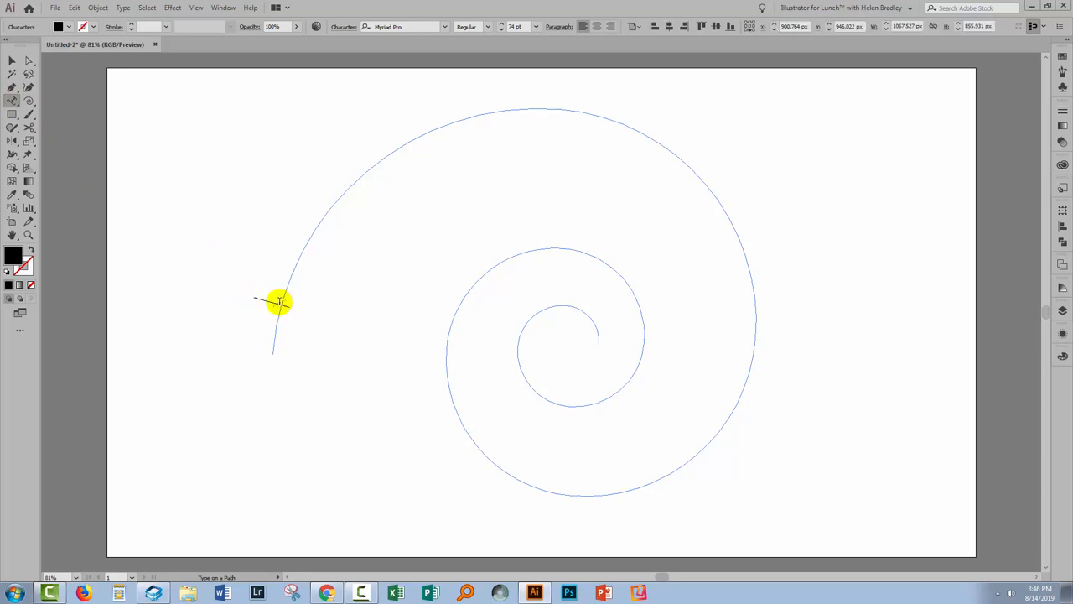
pyautogui.write('The qu')
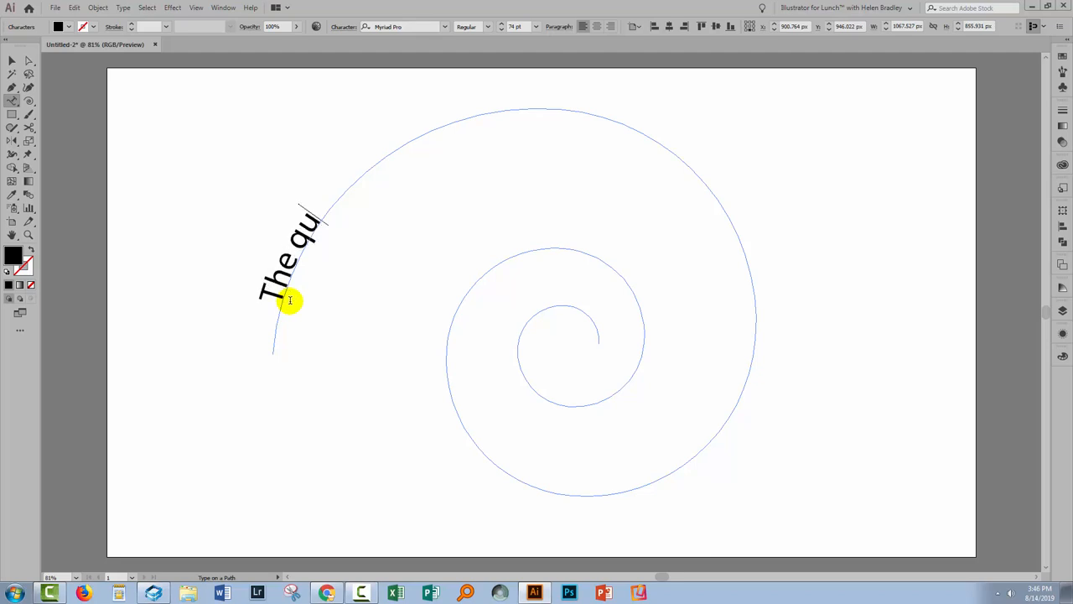
pyautogui.write('ick brown fox jum')
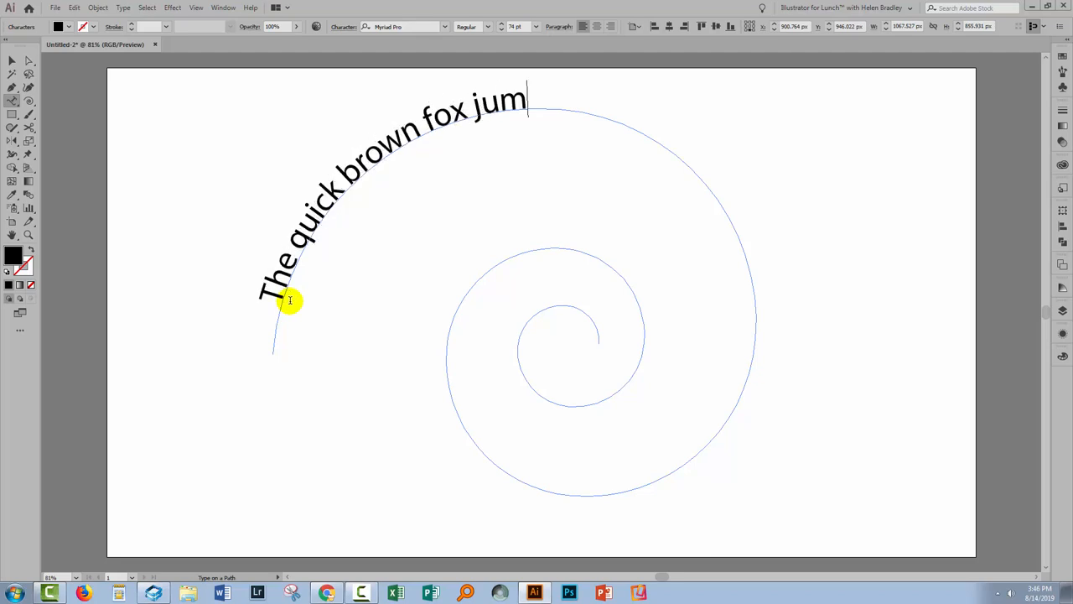
pyautogui.write('ps over the lazy dog')
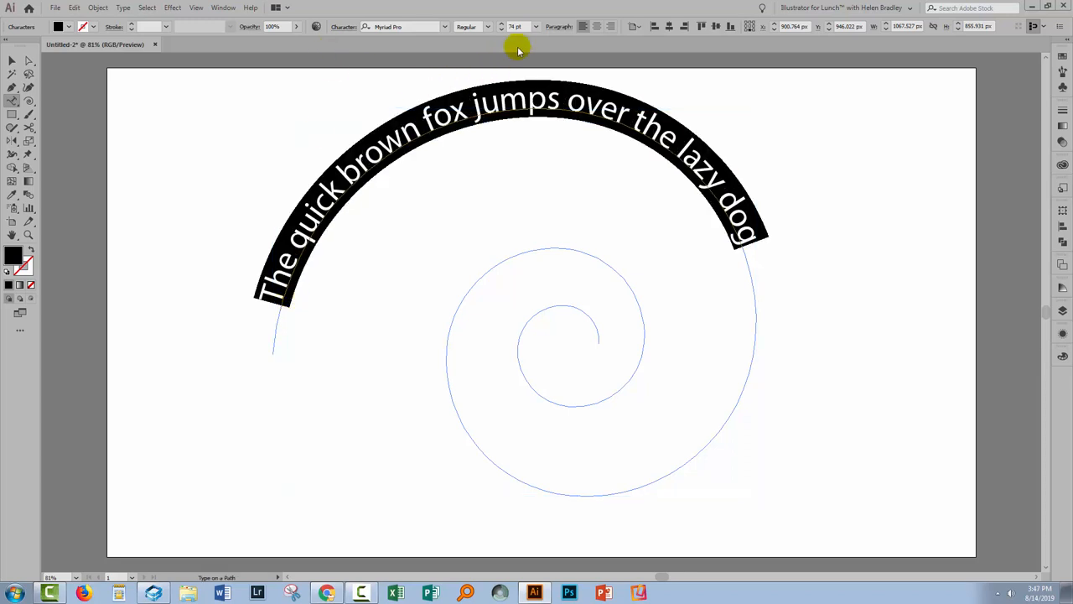
pyautogui.click(516, 26)
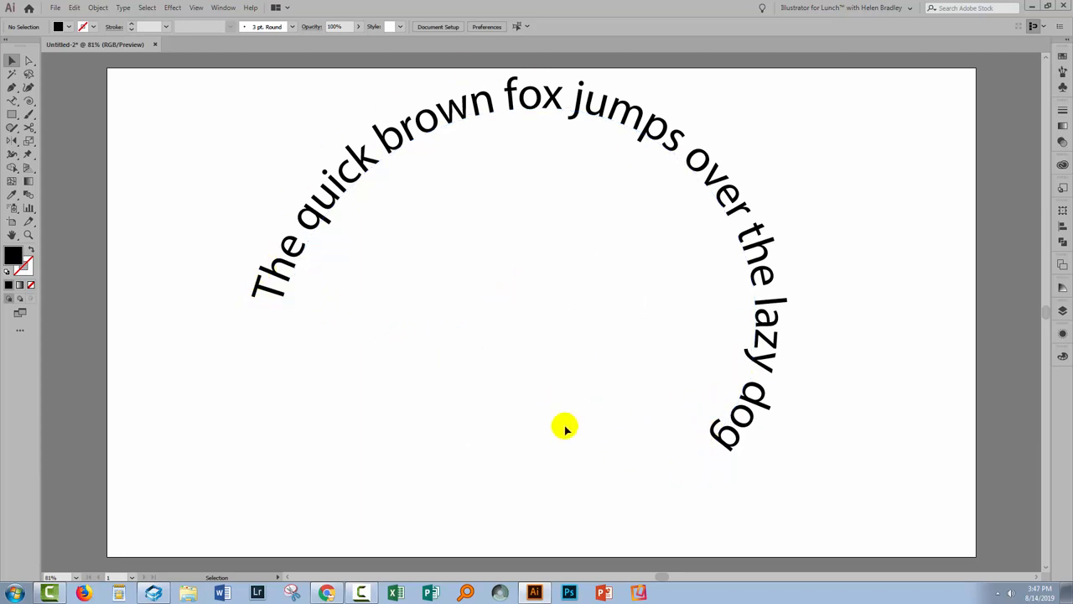
pyautogui.moveTo(484, 305)
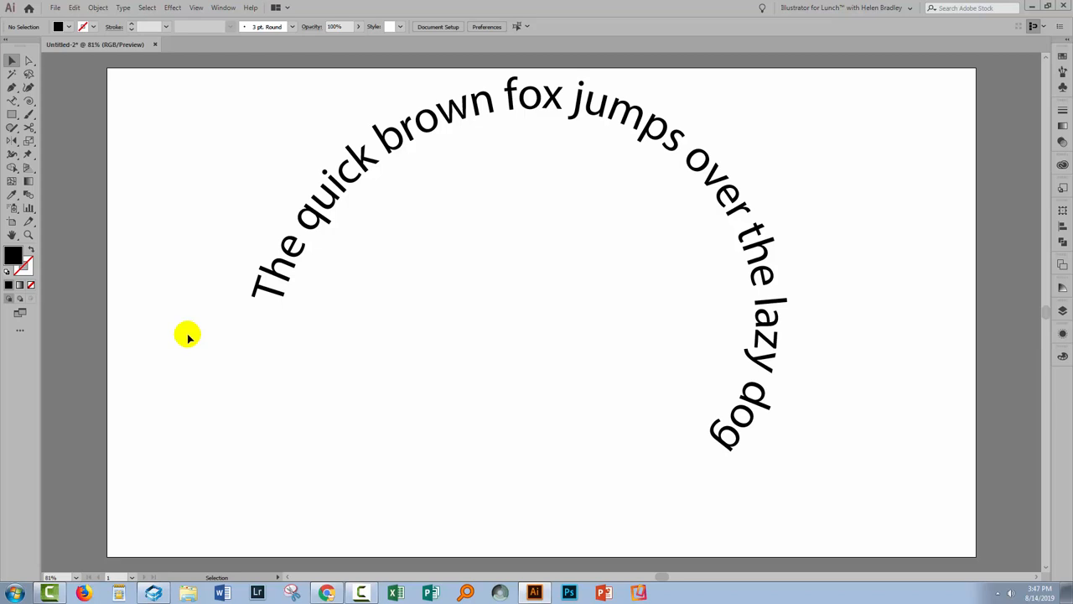
pyautogui.moveTo(301, 484)
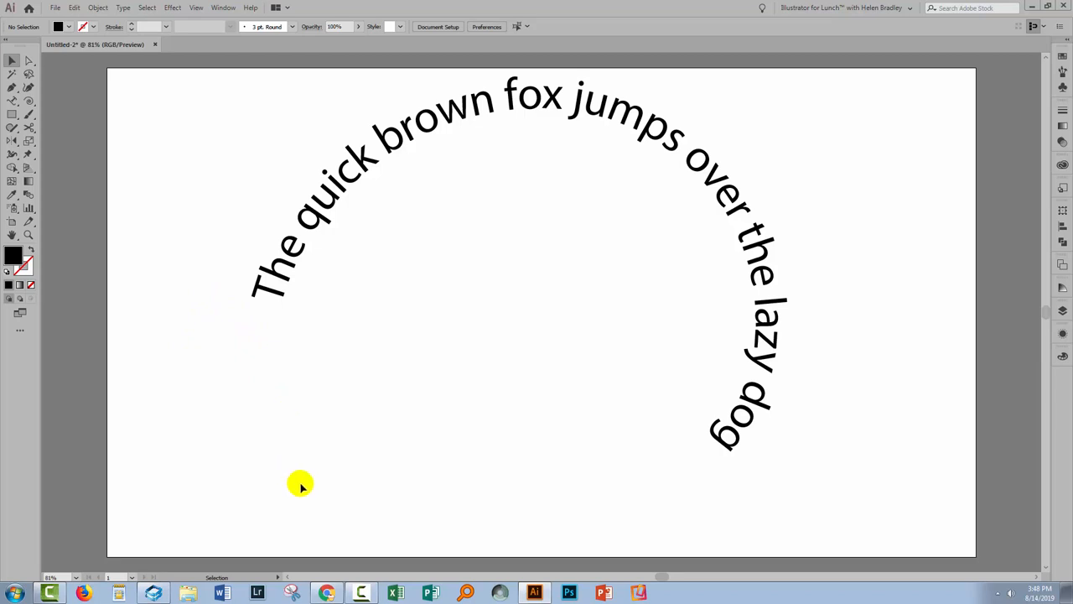
pyautogui.moveTo(324, 582)
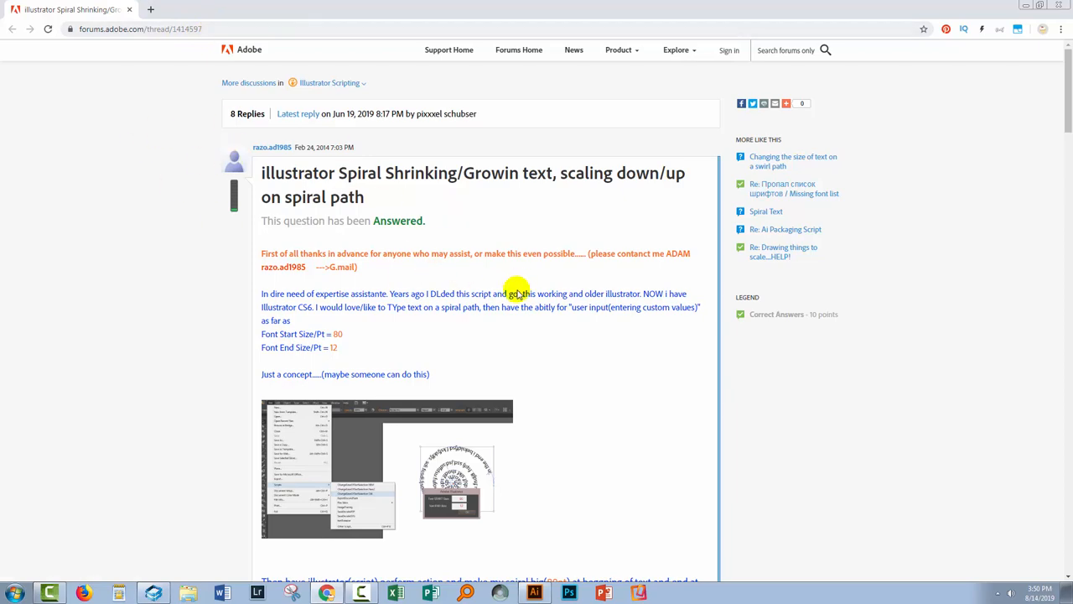
# Step: Highlight the entire script code in the thread's Correct Answer
pyautogui.scroll(-3)
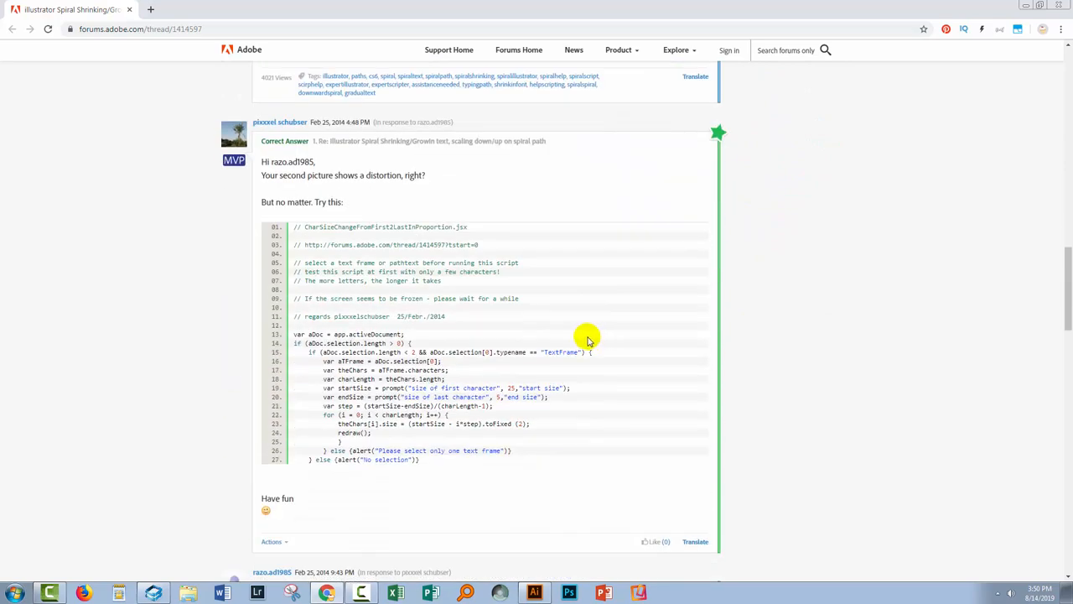
pyautogui.scroll(3)
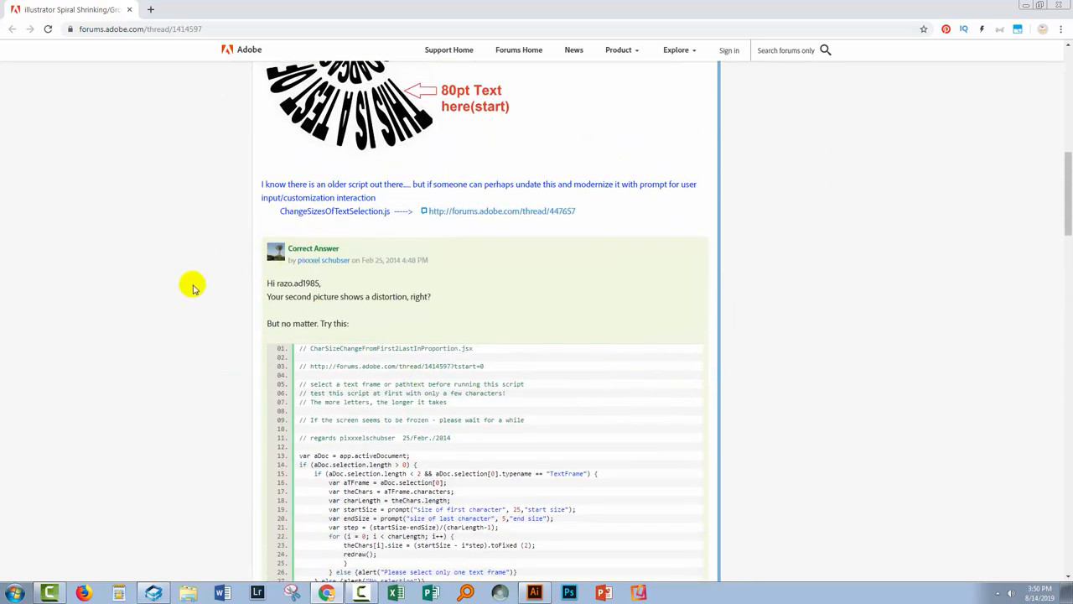
pyautogui.moveTo(301, 348); pyautogui.dragTo(419, 491)
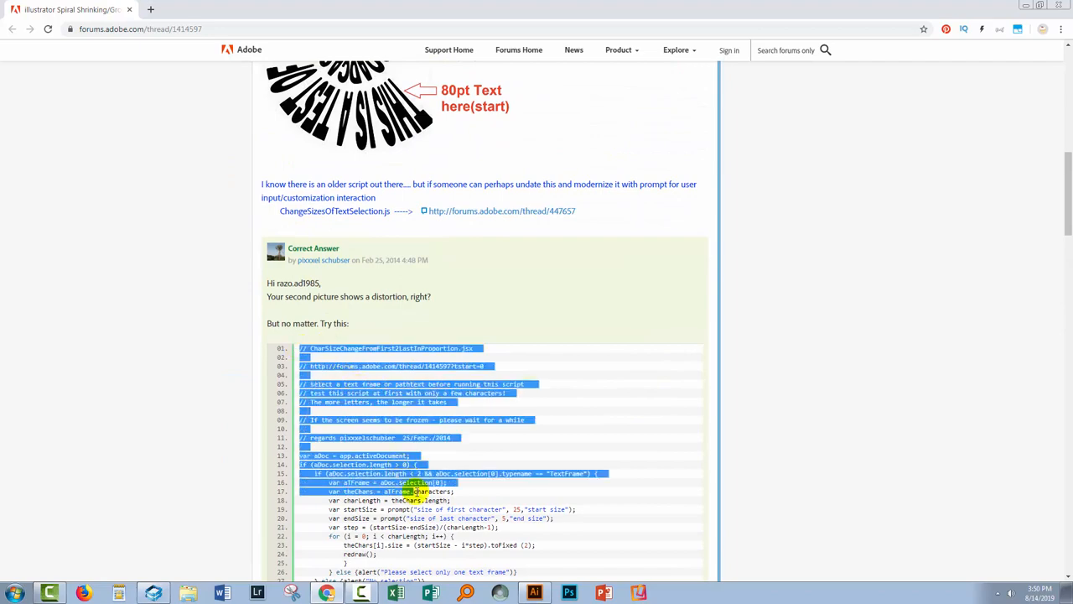
pyautogui.scroll(-3)
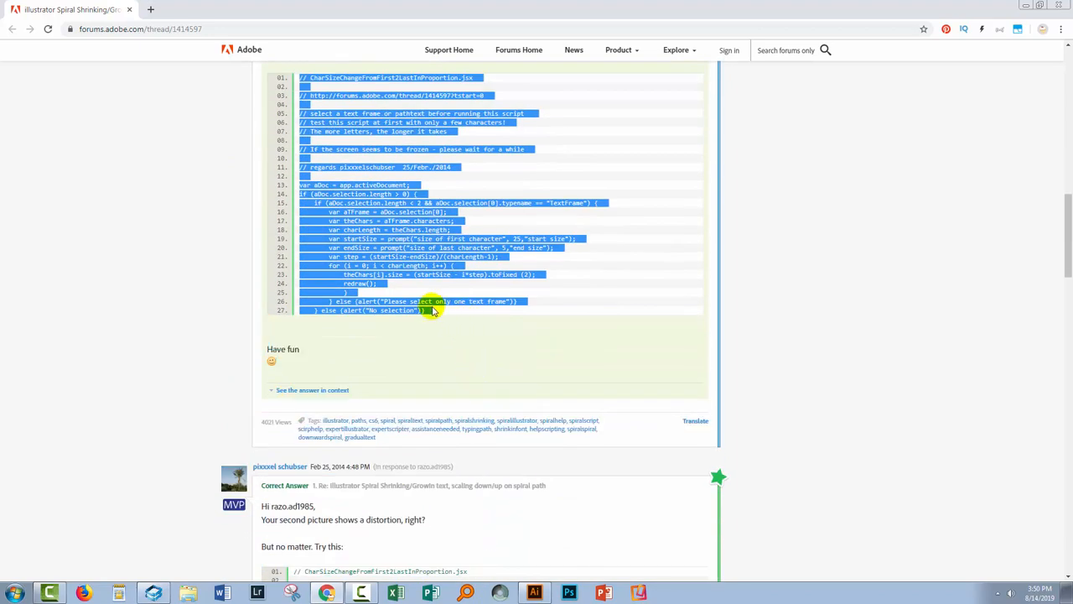
pyautogui.scroll(-3)
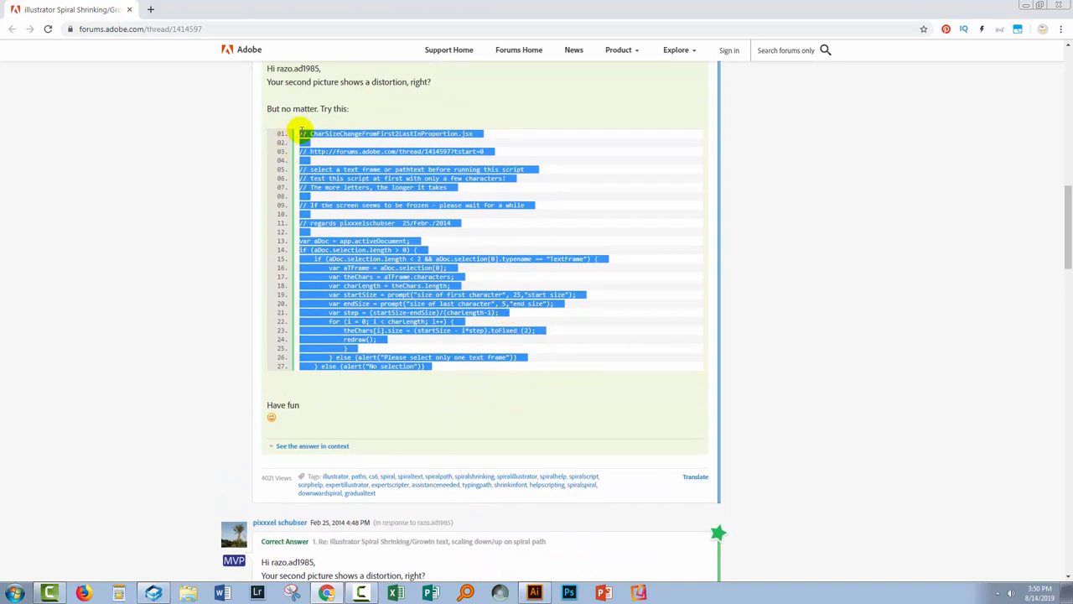
pyautogui.moveTo(436, 393)
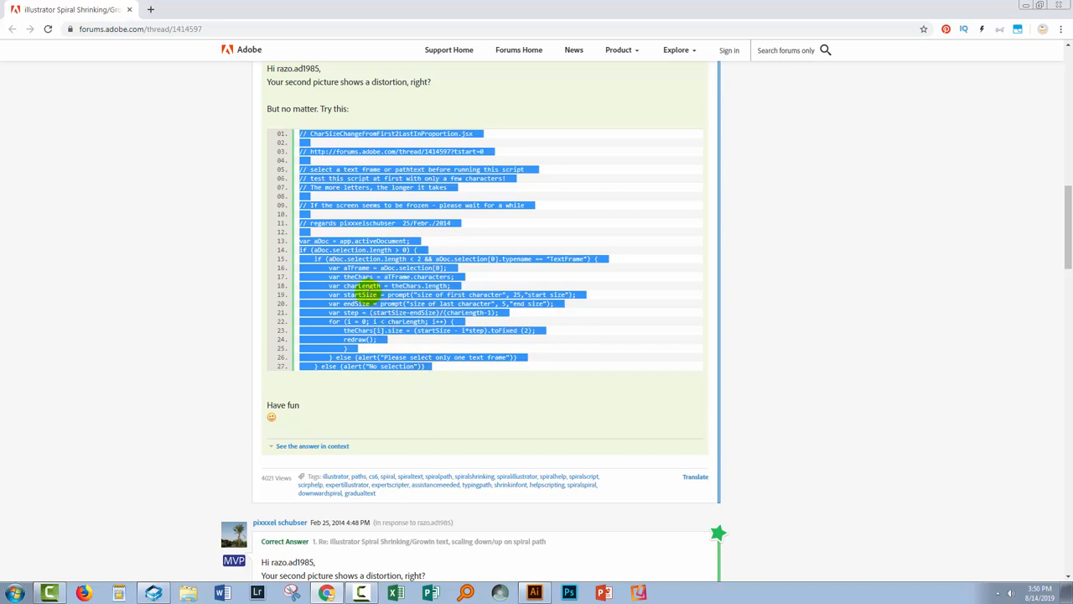
pyautogui.moveTo(229, 468)
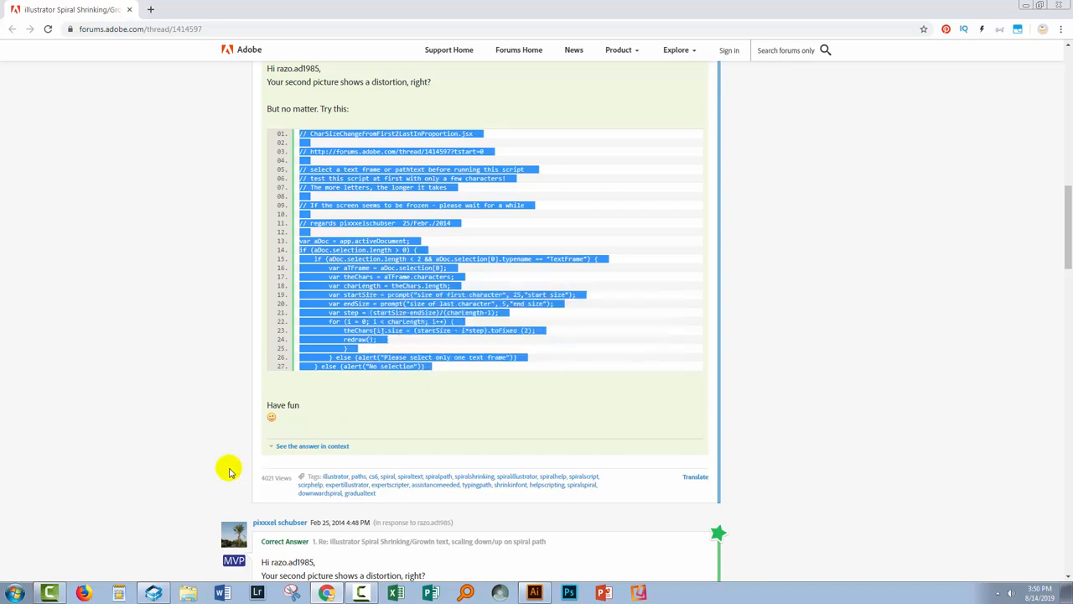
pyautogui.moveTo(272, 304)
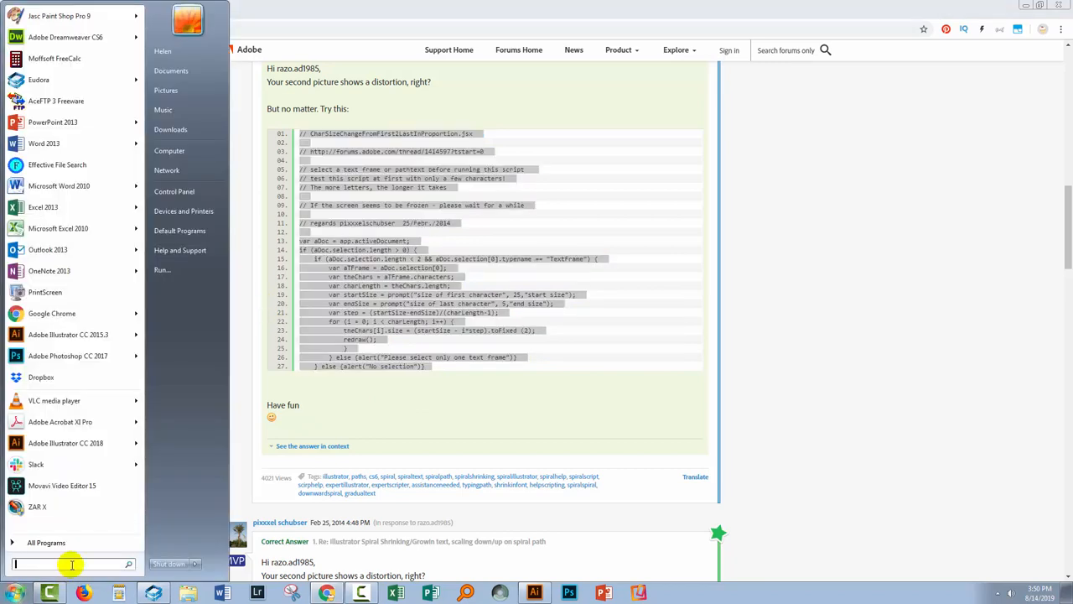
# Step: Open WordPad, paste the forum script into a new document, and start saving it
pyautogui.write('wor')
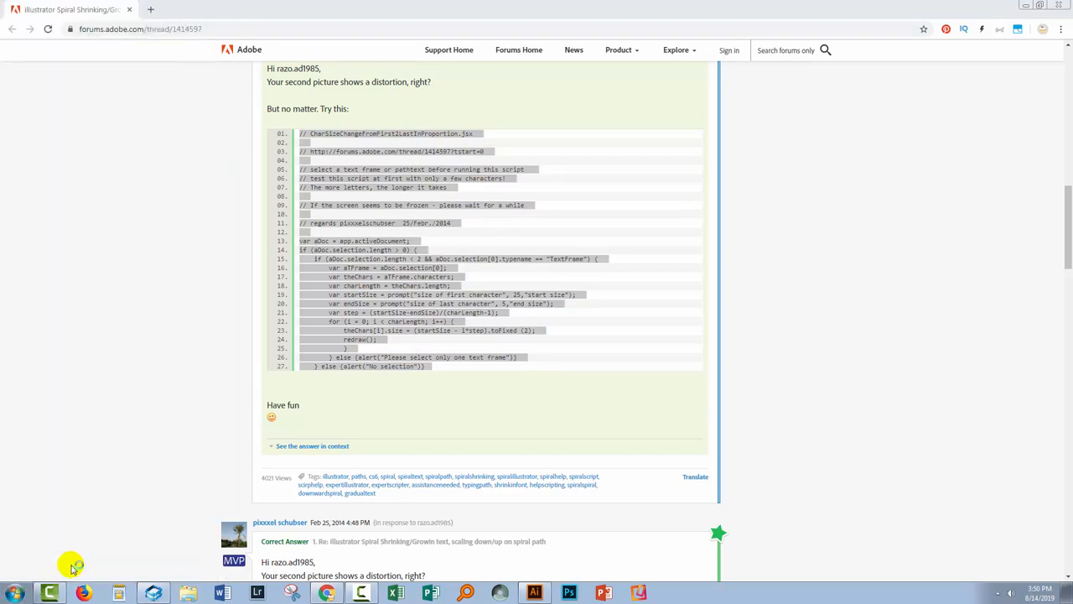
pyautogui.click(674, 593)
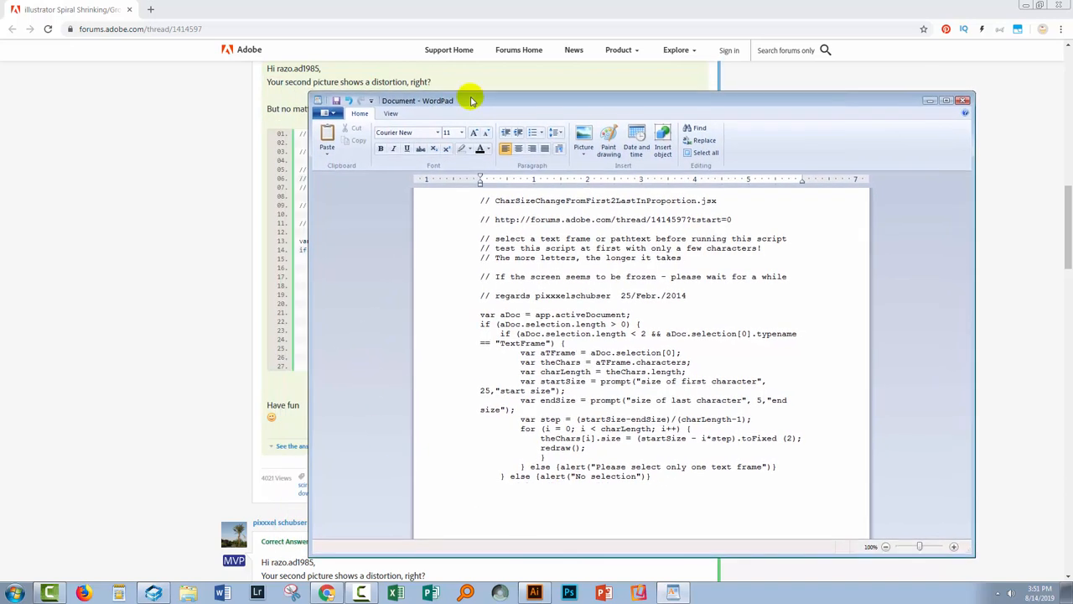
pyautogui.moveTo(516, 100)
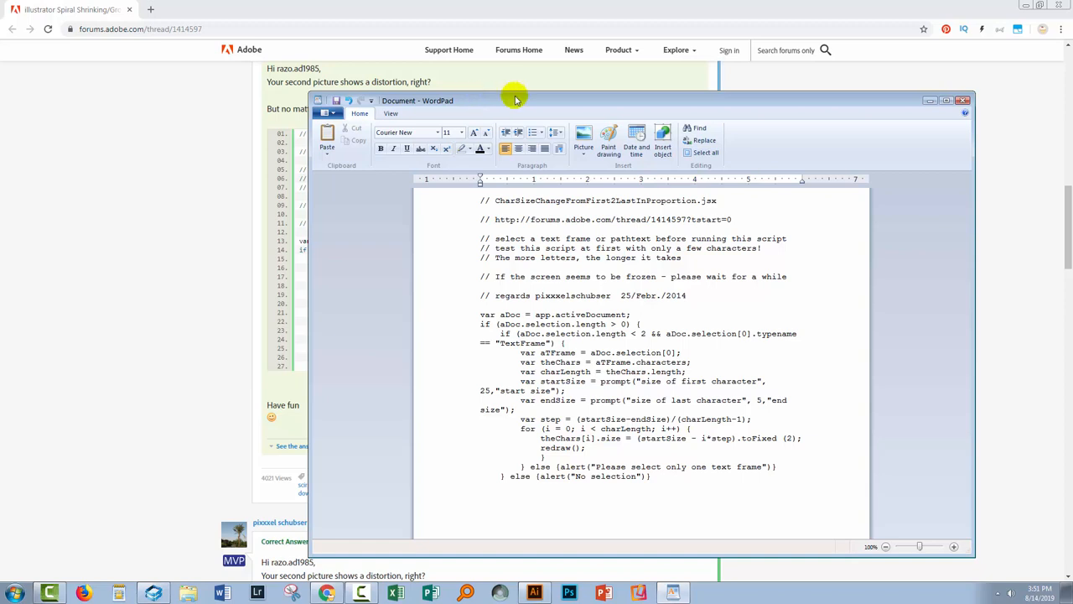
pyautogui.moveTo(871, 317)
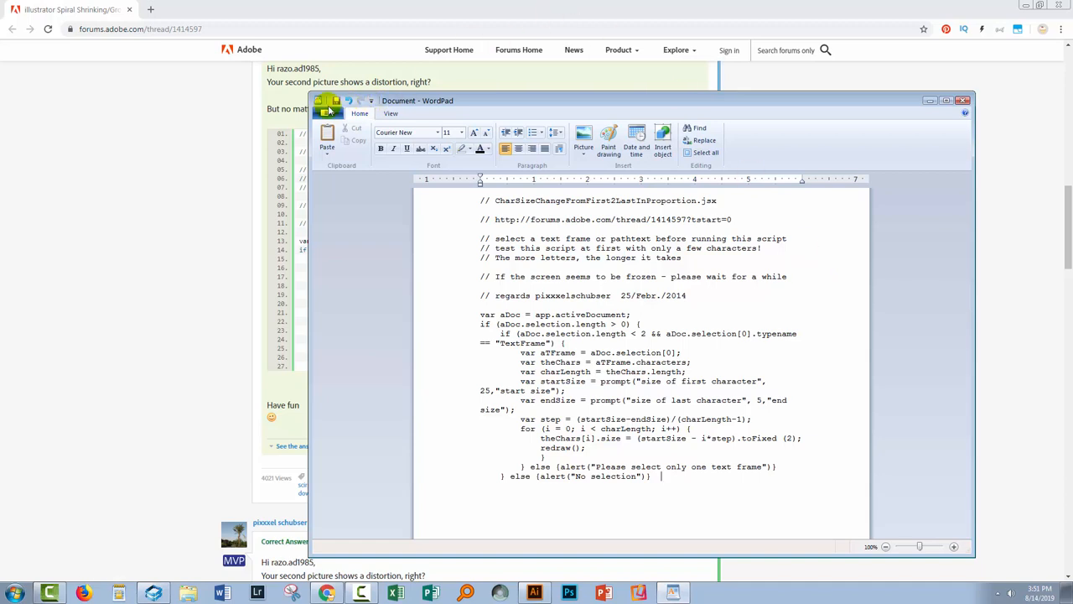
pyautogui.click(334, 101)
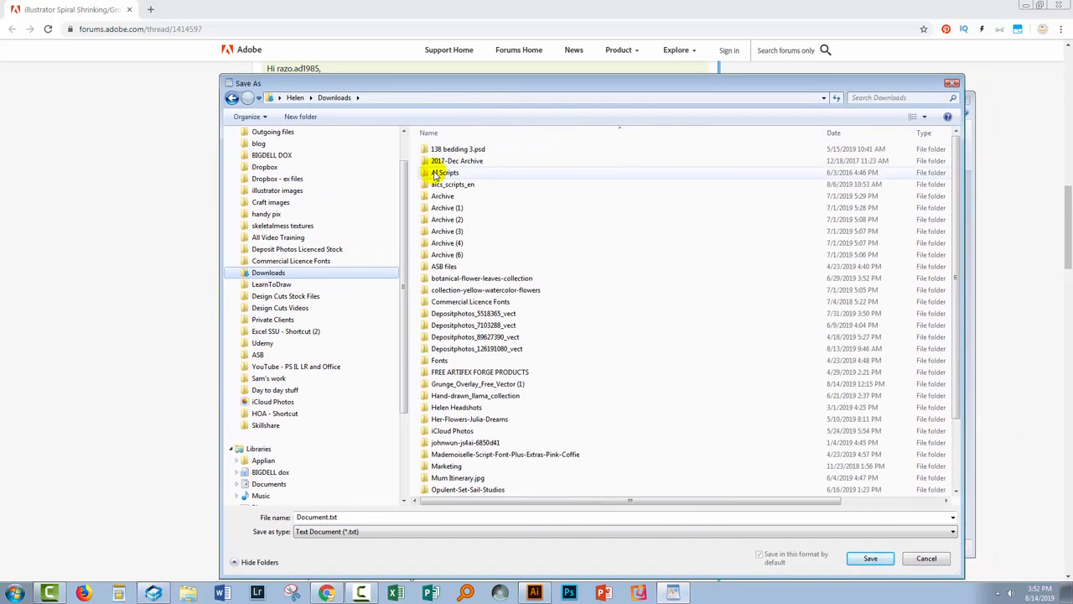
# Step: Save the script as CharSizeChangeFromFirstToLastInProportion.jsx in Downloads\AI Scripts
pyautogui.doubleClick(445, 172)
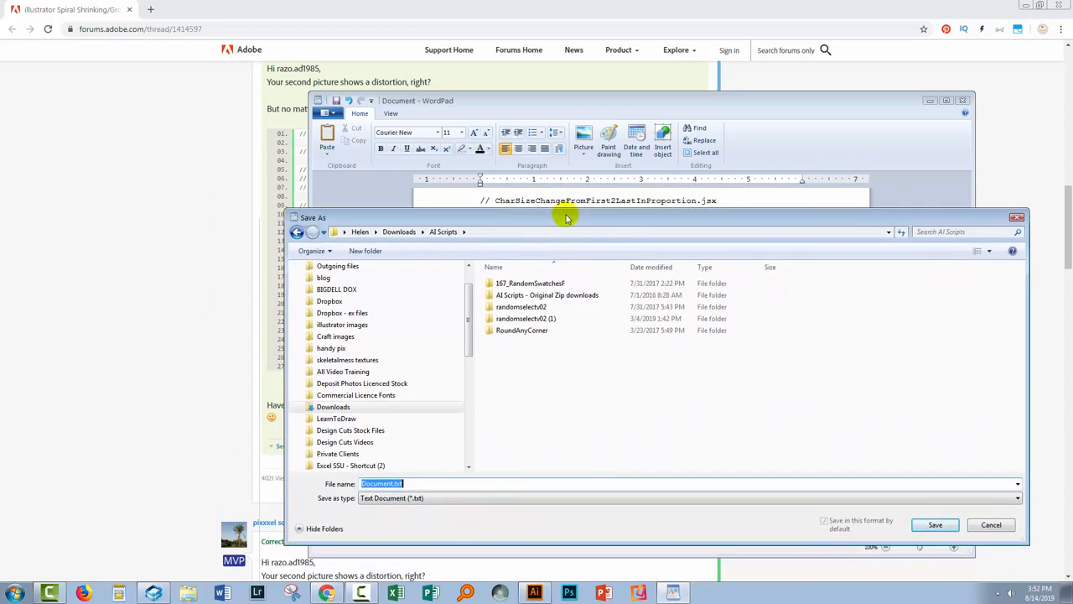
pyautogui.write('CharSizeChangeFromFirstToLastInProportion')
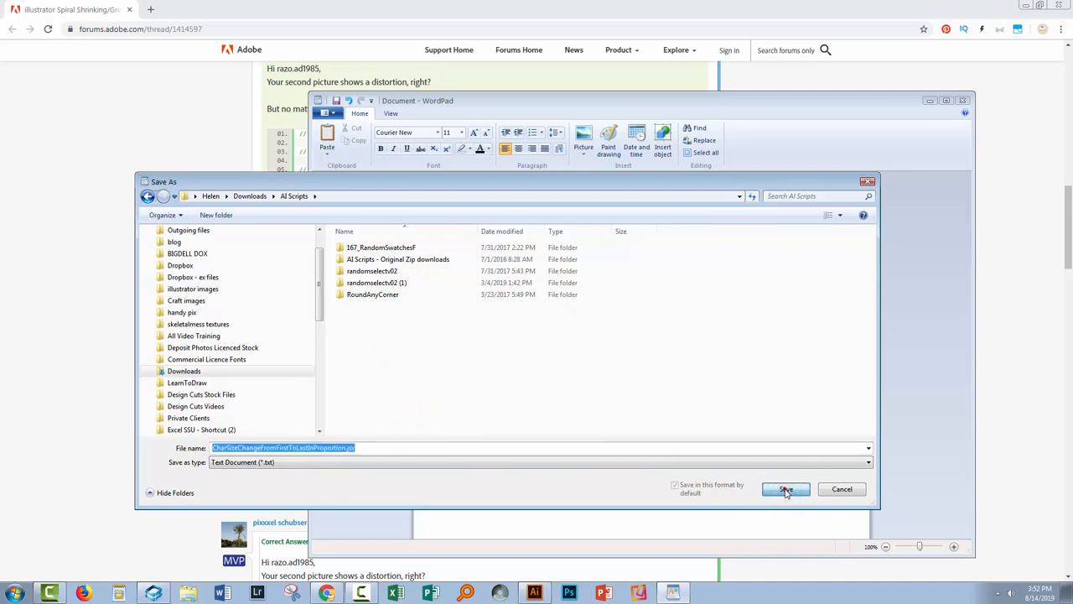
pyautogui.click(785, 489)
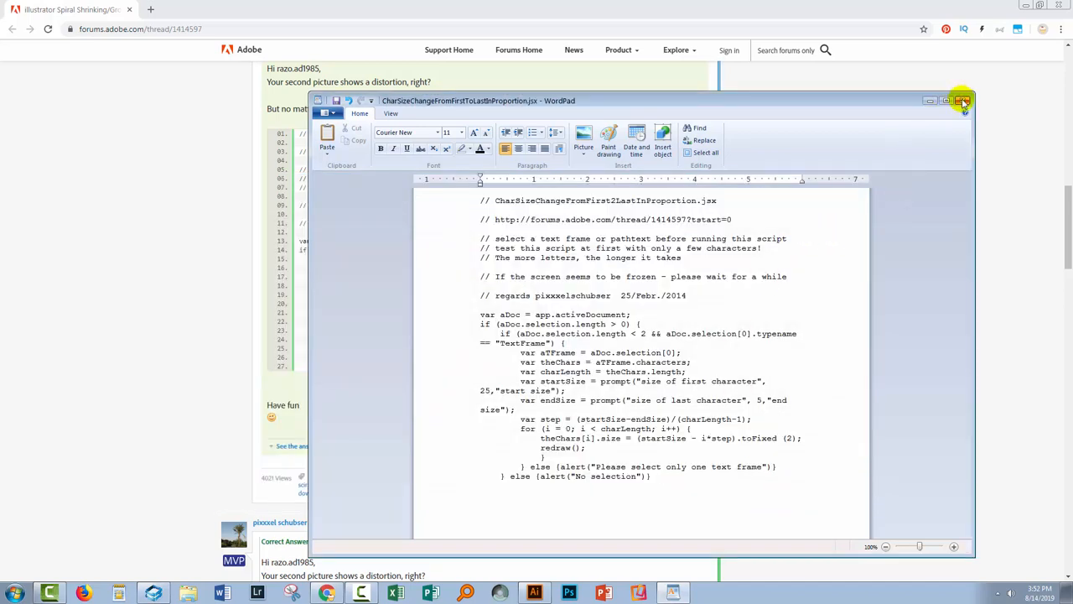
# Step: Close WordPad and minimize Chrome to reveal the Illustrator artboard
pyautogui.click(964, 100)
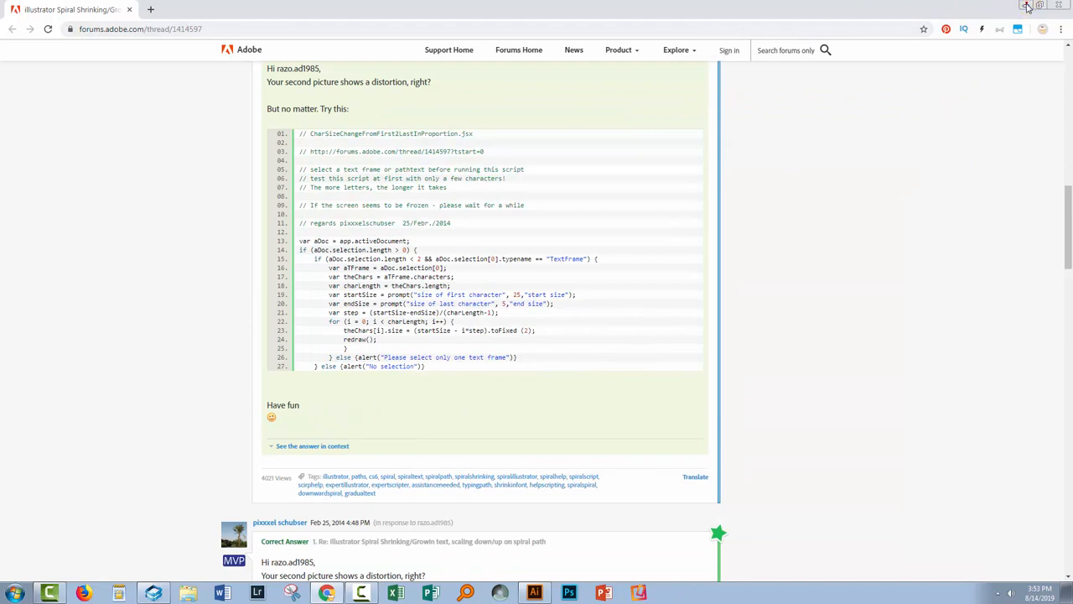
pyautogui.click(535, 593)
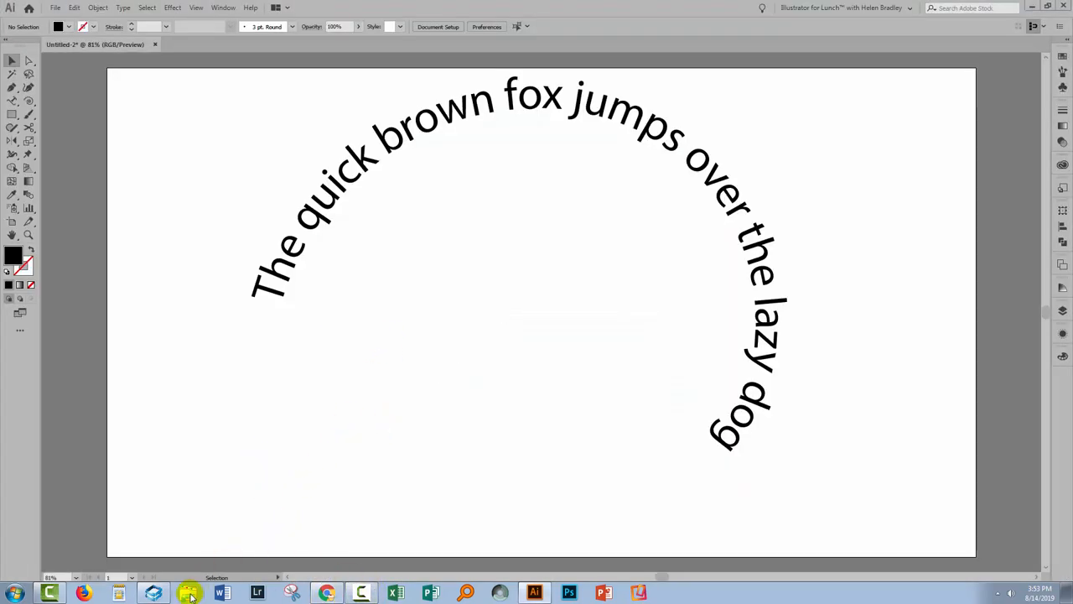
# Step: Open Explorer and copy the proportion .jsx script from Downloads\AI Scripts
pyautogui.click(189, 593)
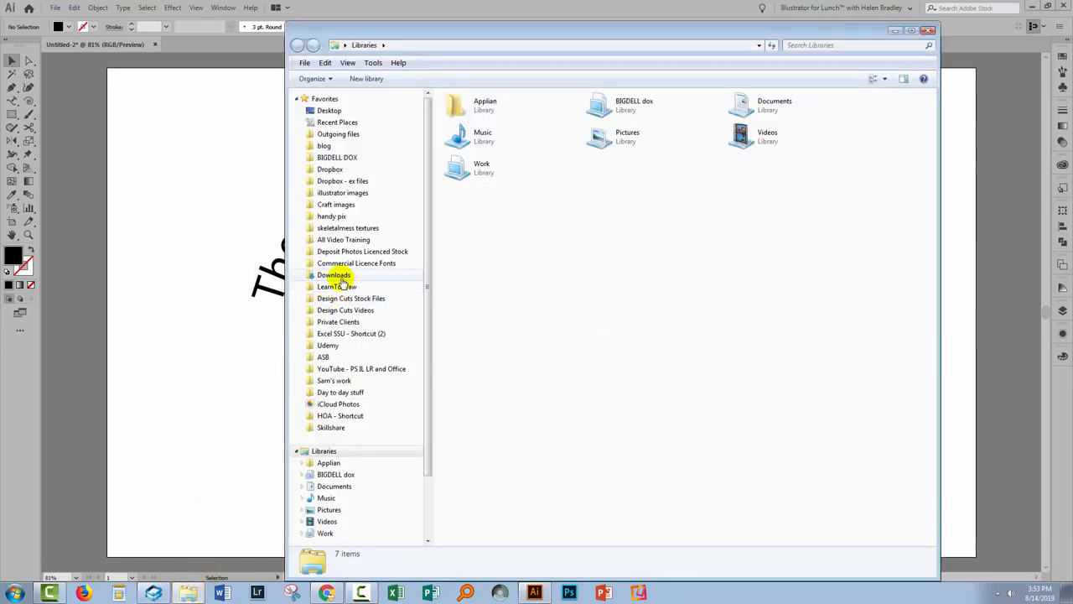
pyautogui.doubleClick(334, 275)
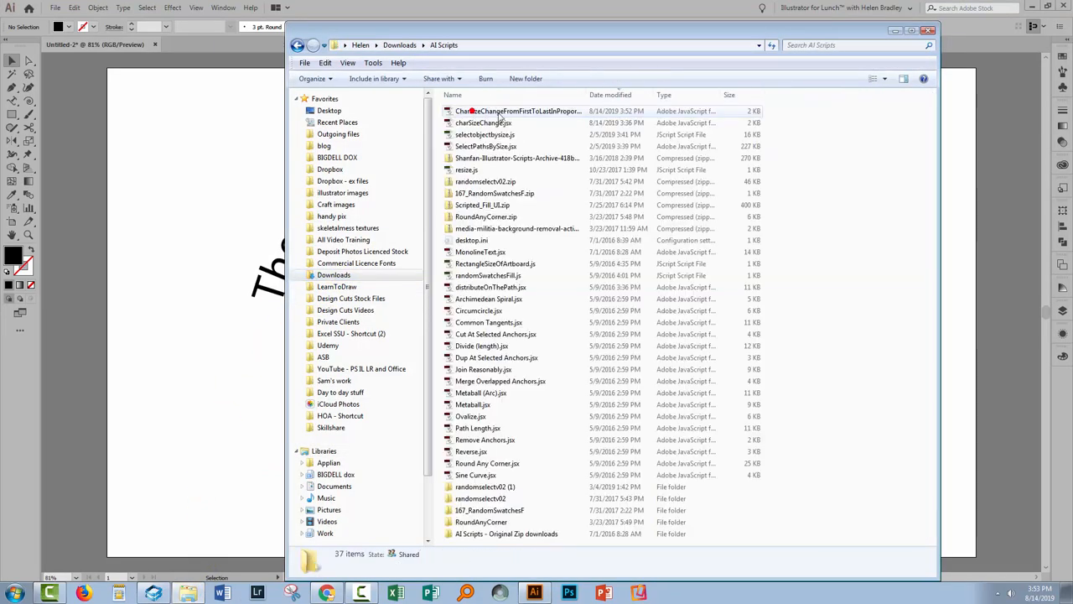
pyautogui.click(511, 111)
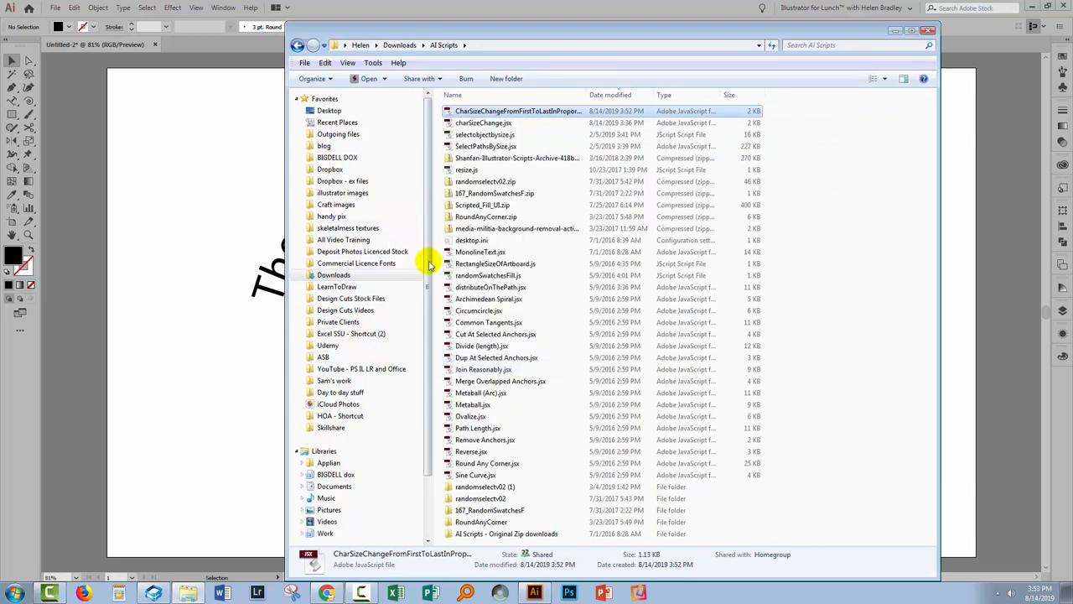
pyautogui.scroll(-3)
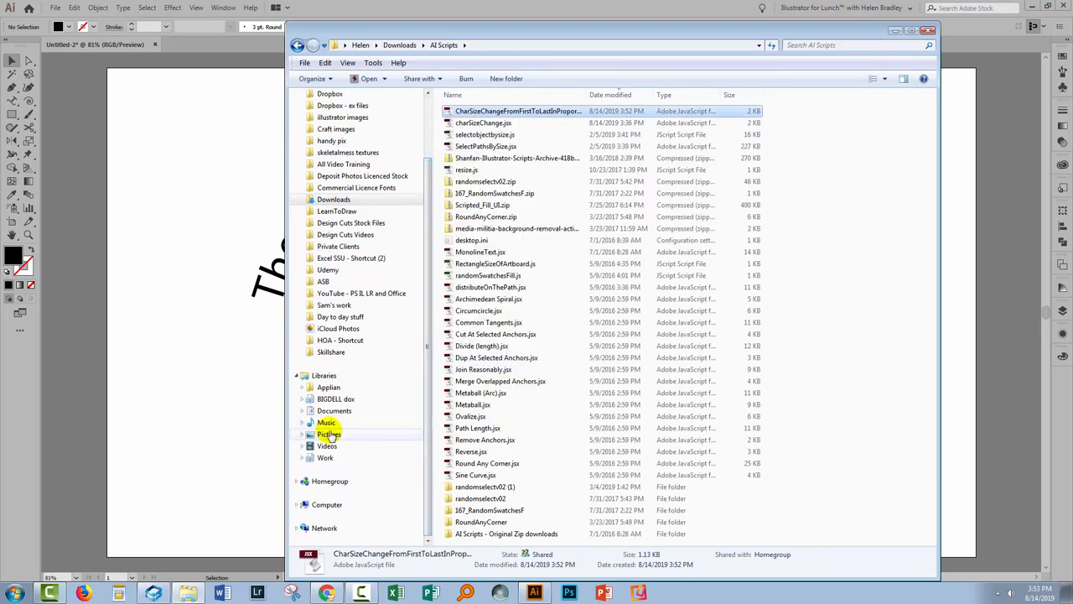
pyautogui.moveTo(327, 504)
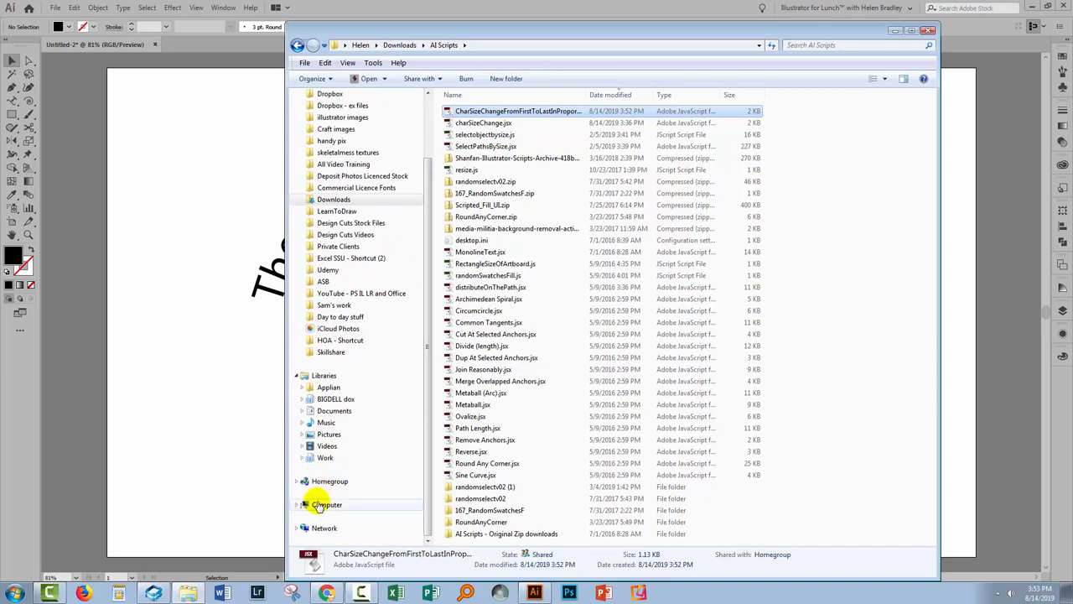
# Step: Paste the script into Illustrator CC 2019's Presets\en_US\Scripts folder, approve admin access, and close Explorer
pyautogui.click(327, 505)
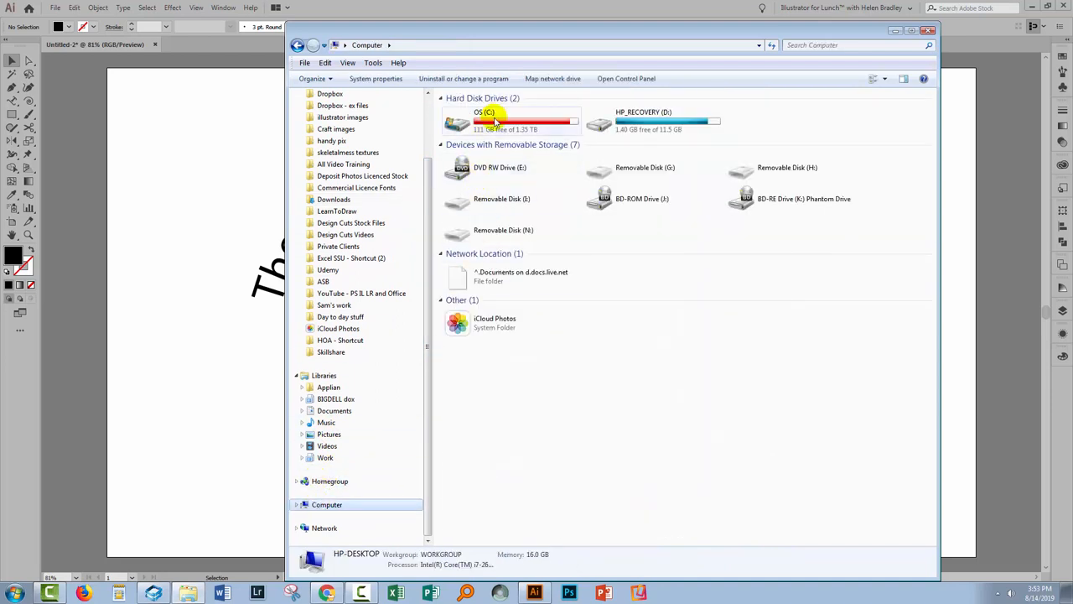
pyautogui.click(484, 121)
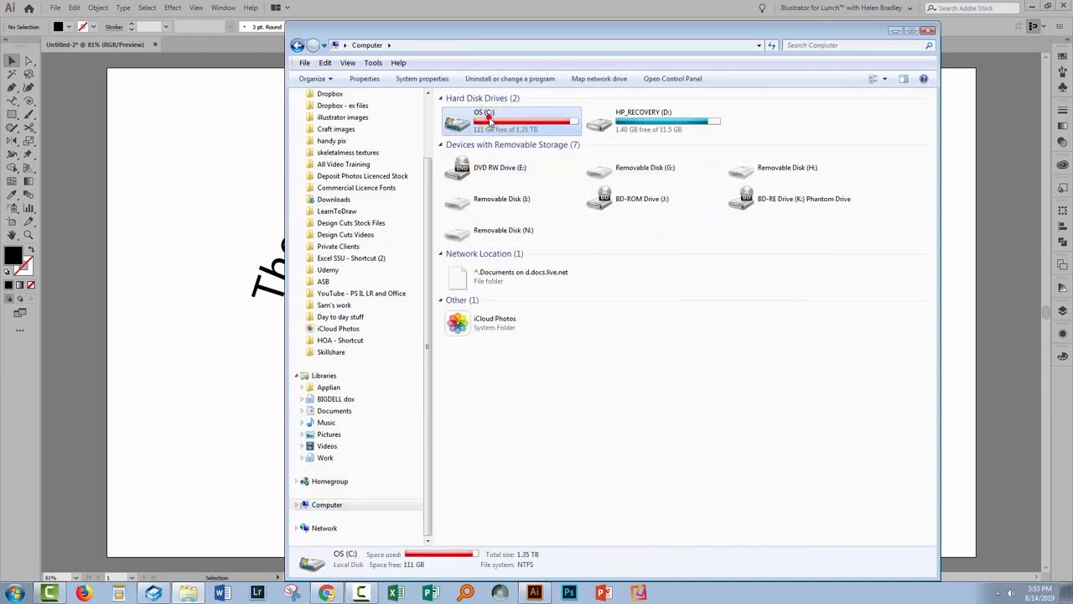
pyautogui.doubleClick(484, 119)
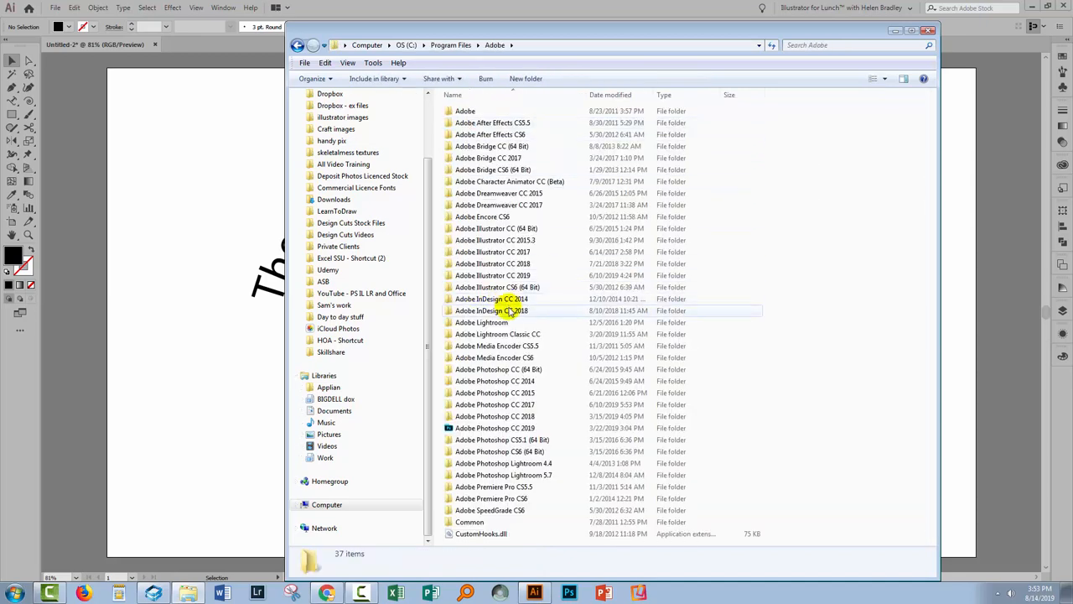
pyautogui.click(493, 275)
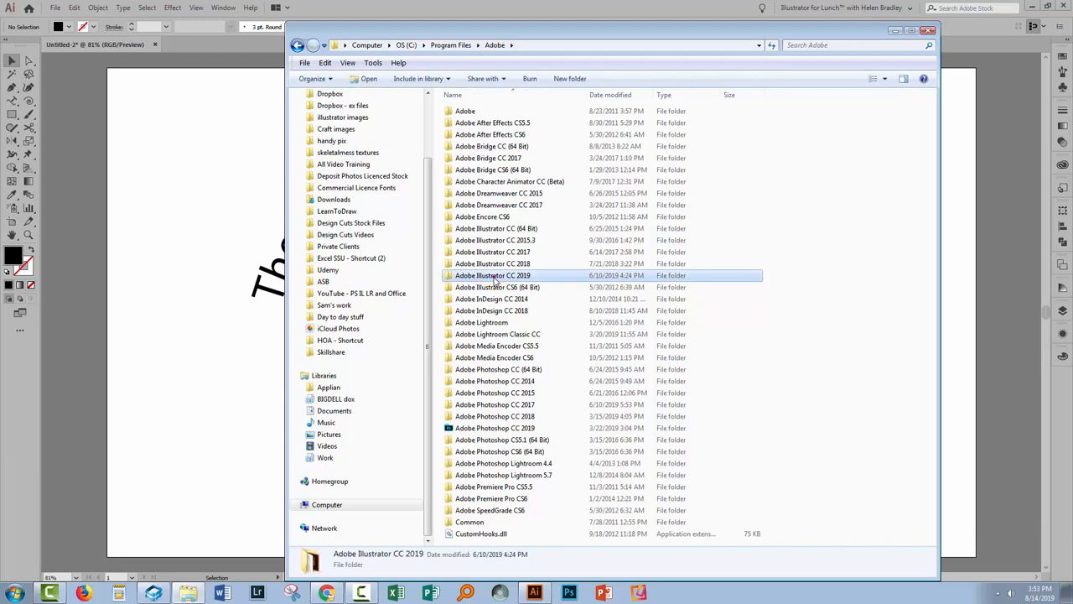
pyautogui.doubleClick(494, 275)
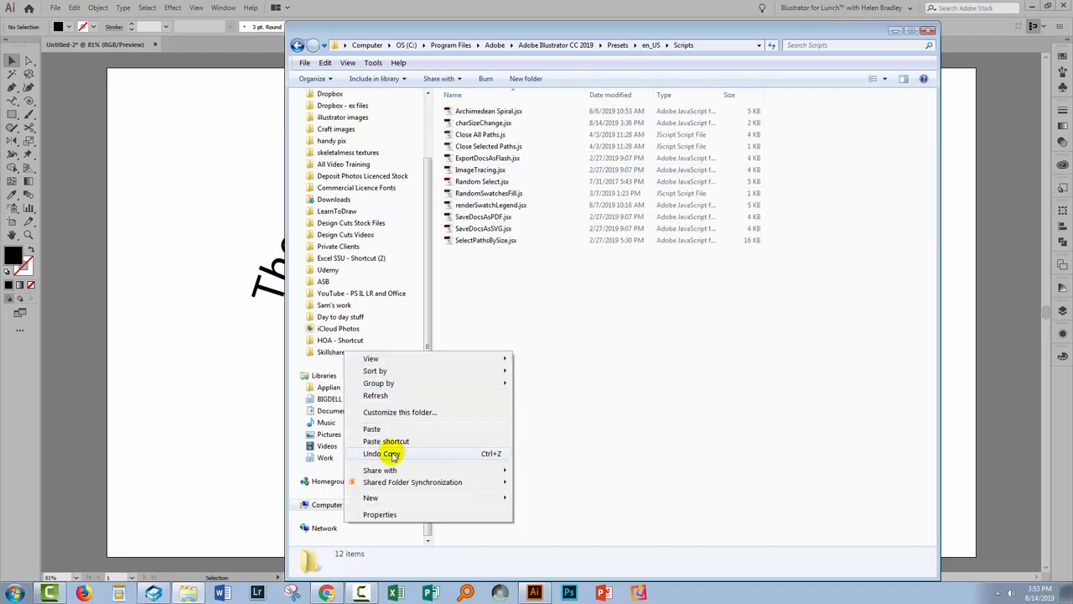
pyautogui.click(382, 453)
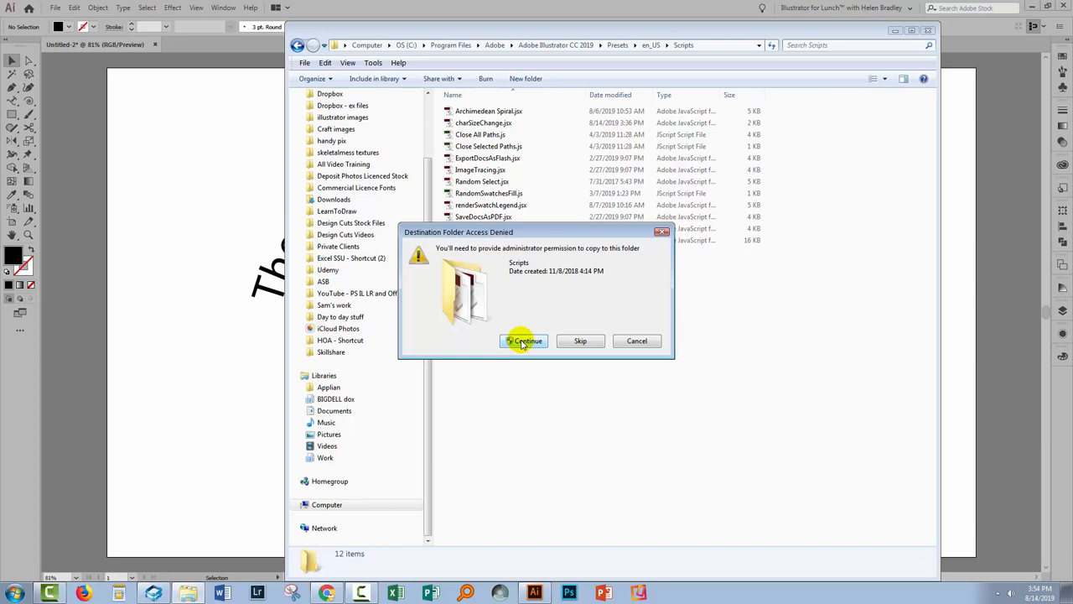
pyautogui.click(524, 340)
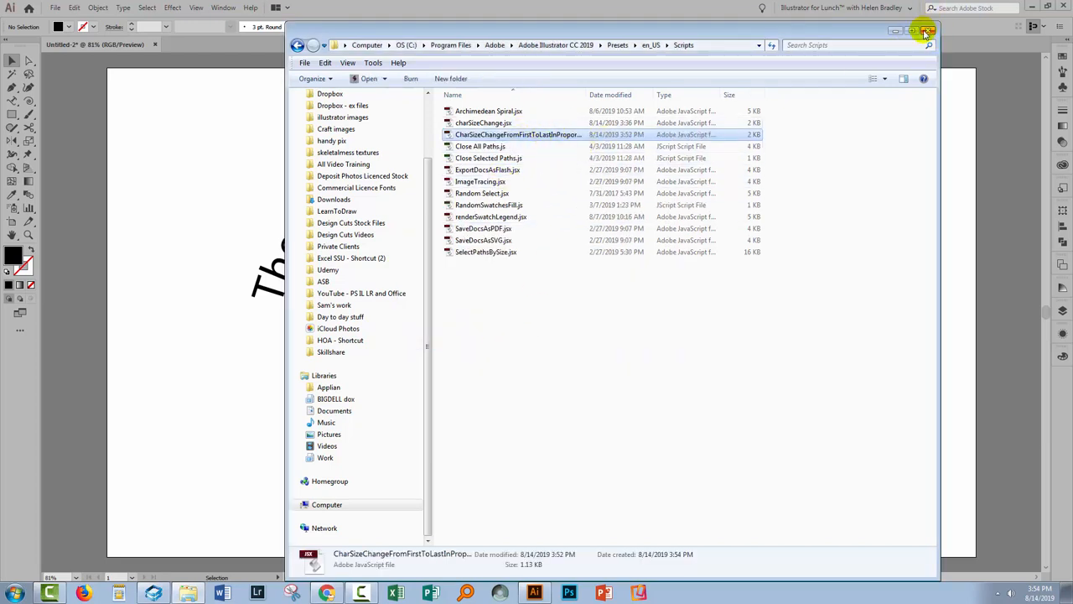
pyautogui.click(927, 32)
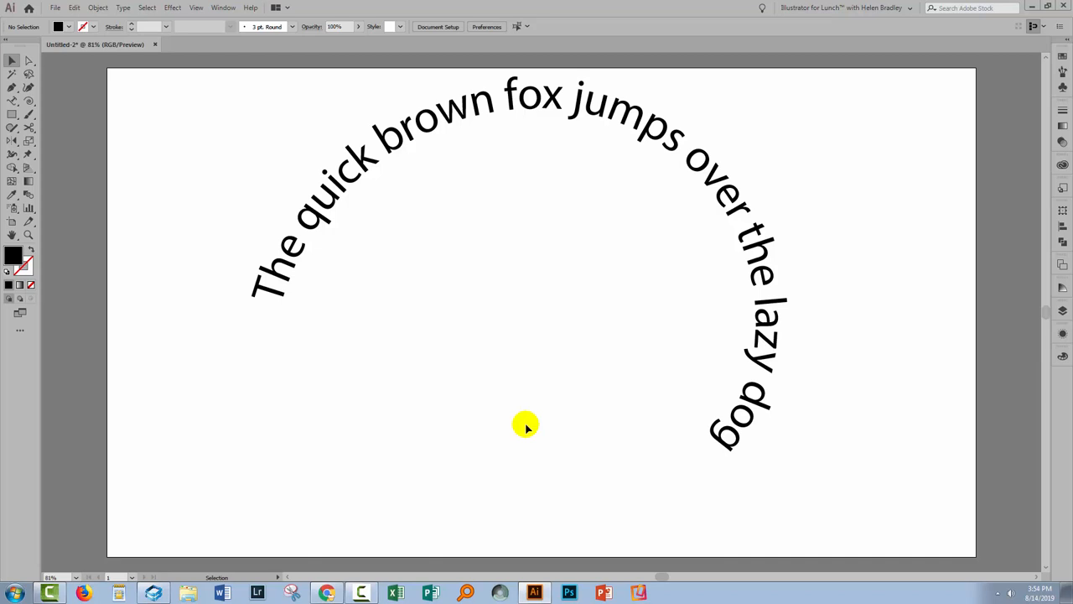
pyautogui.moveTo(328, 285)
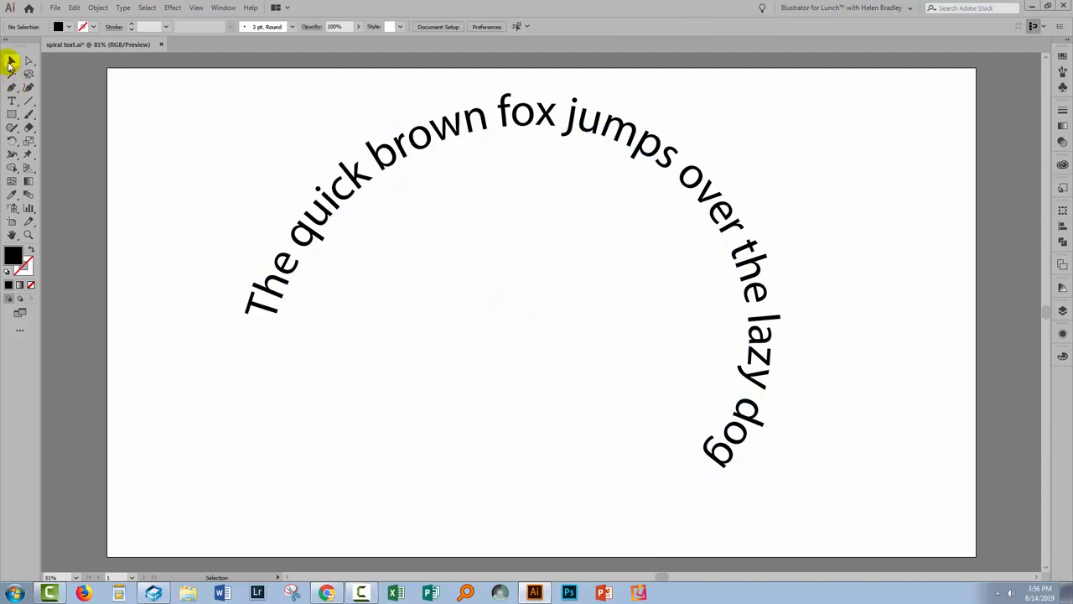
pyautogui.moveTo(12, 62)
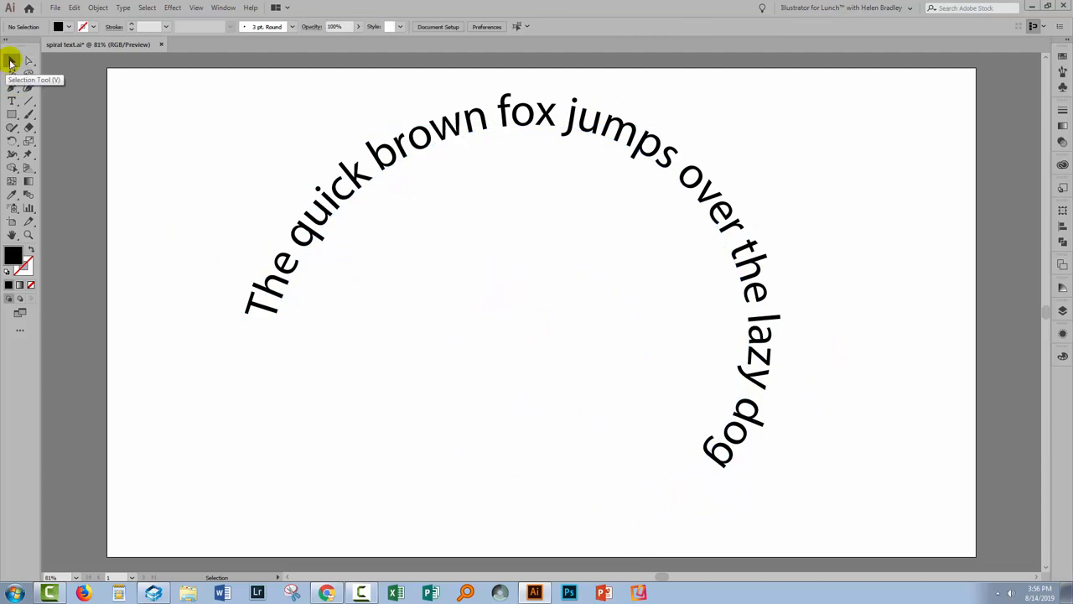
# Step: Select the spiral text and launch File > Scripts > CharSizeChangeFromFirstToLastInProportion
pyautogui.click(289, 269)
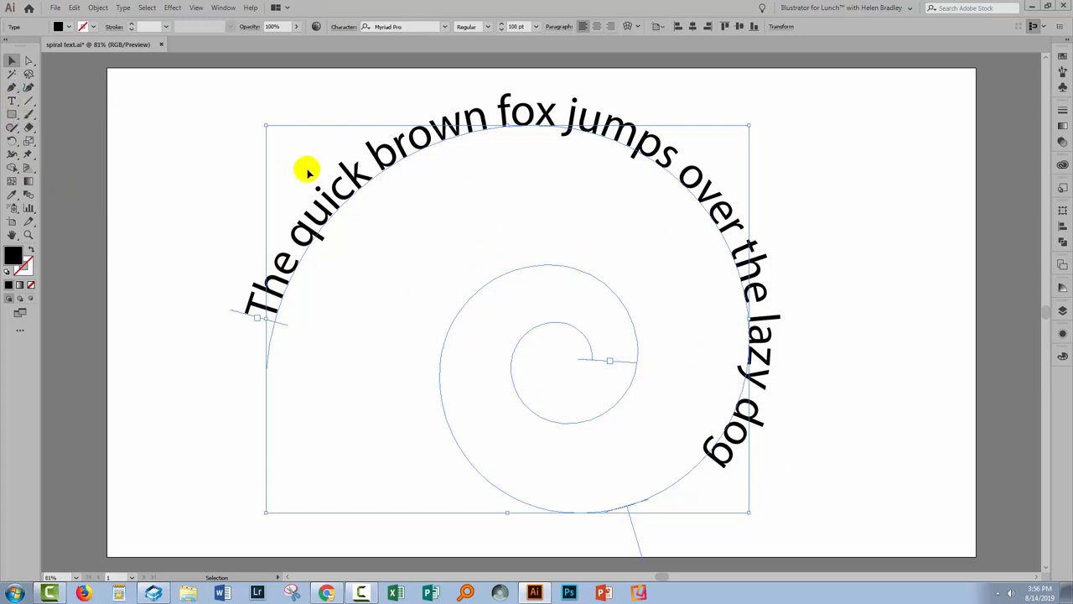
pyautogui.moveTo(42, 33)
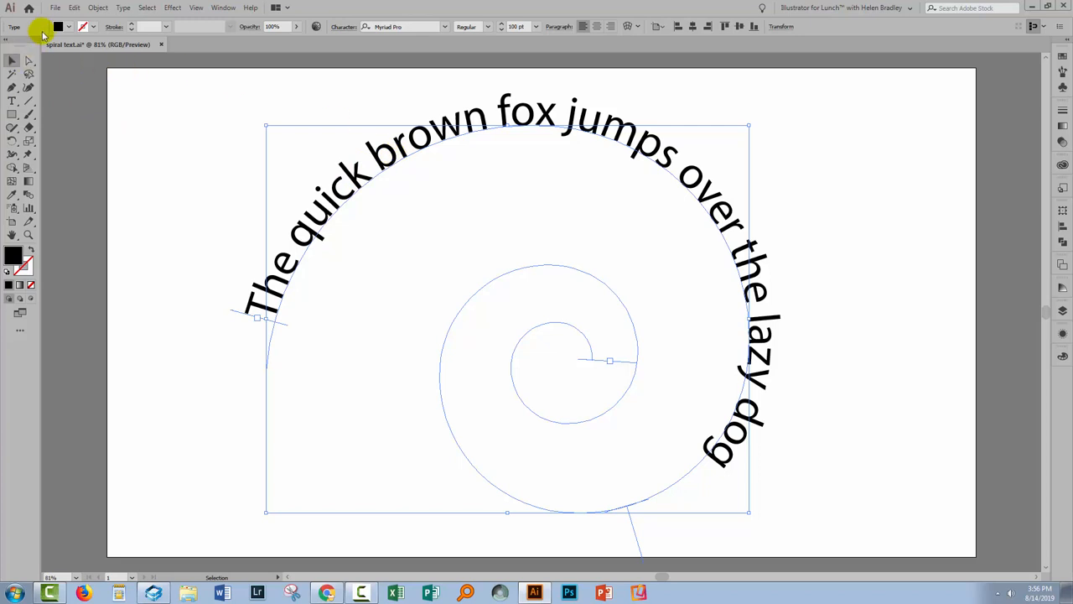
pyautogui.click(54, 7)
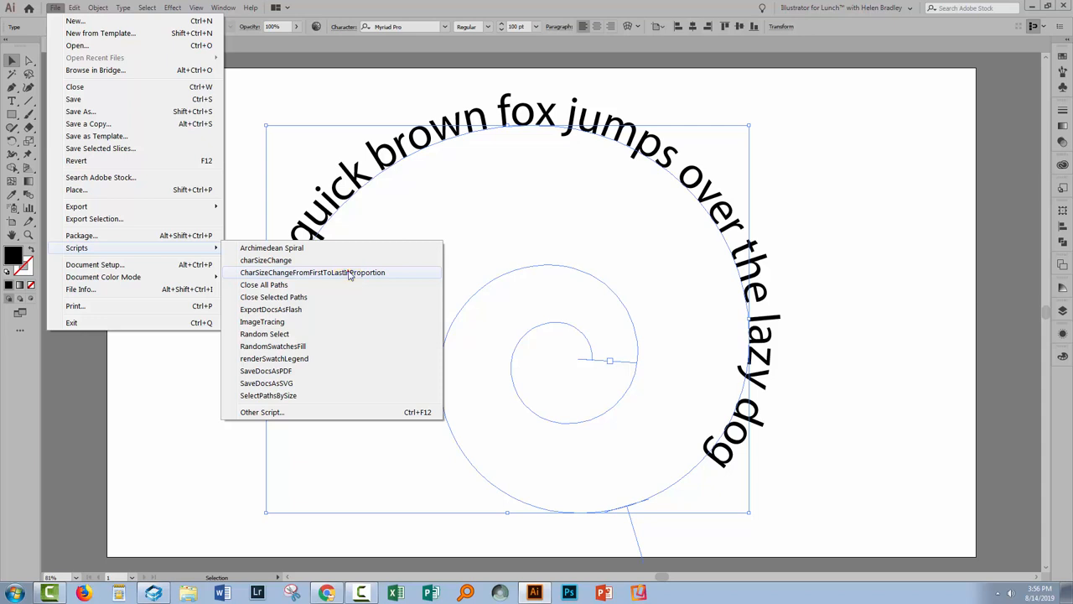
pyautogui.click(312, 272)
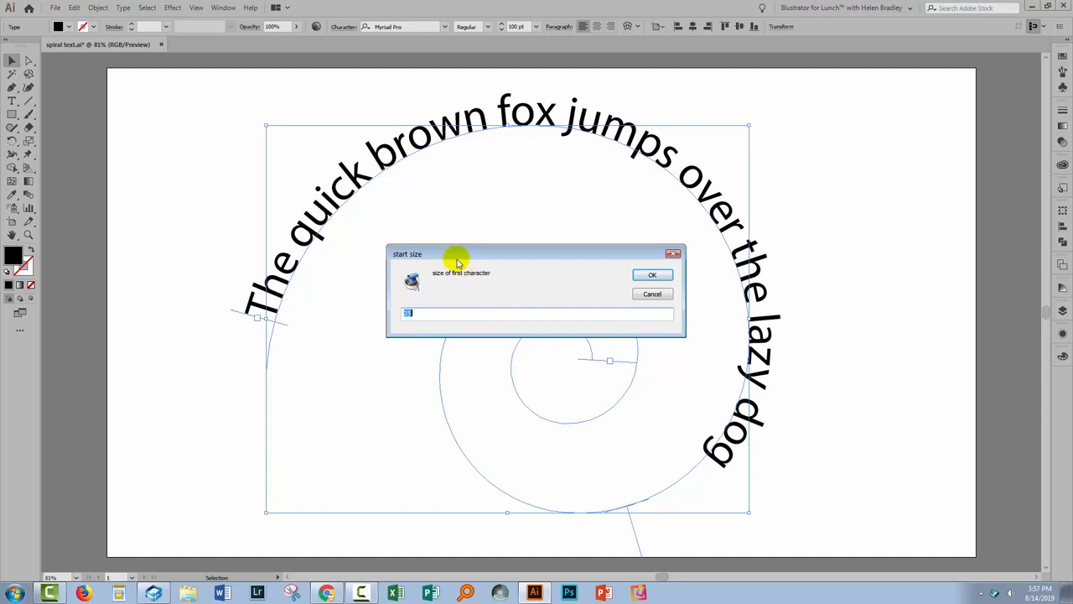
pyautogui.moveTo(439, 280)
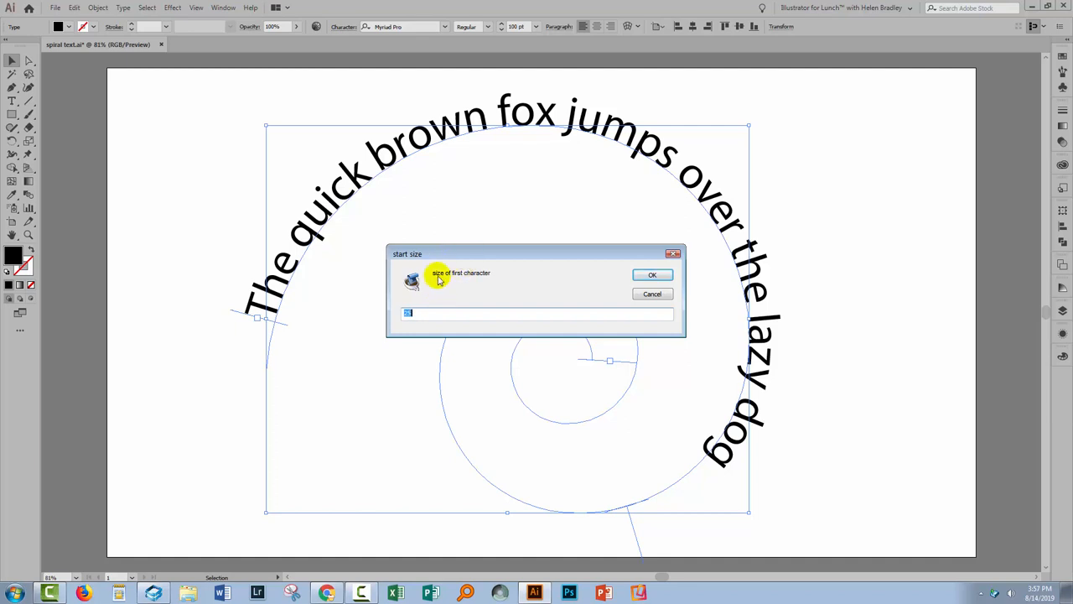
pyautogui.moveTo(285, 291)
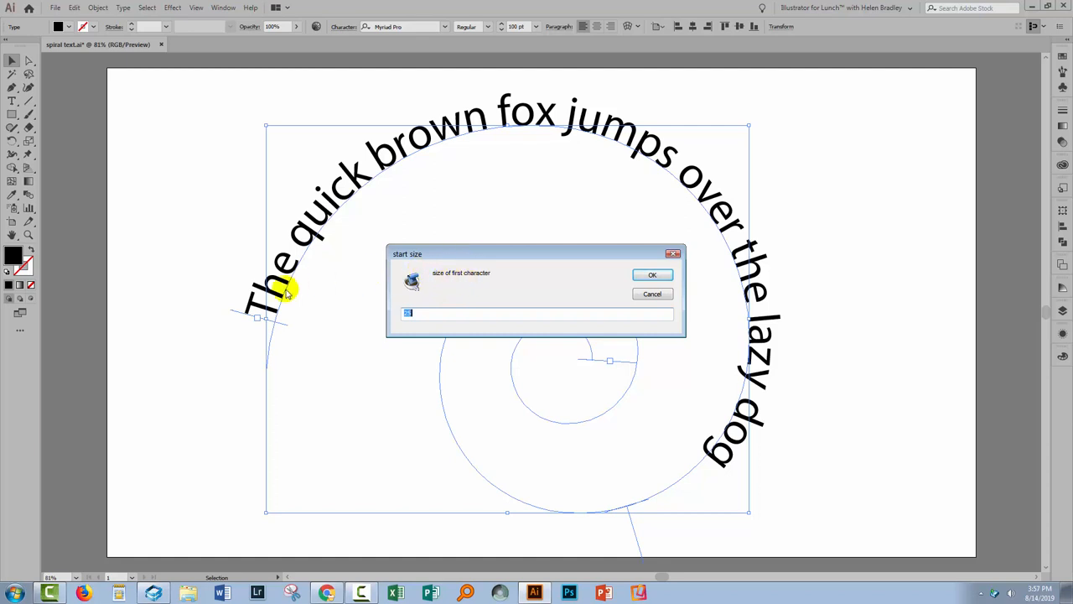
pyautogui.moveTo(344, 220)
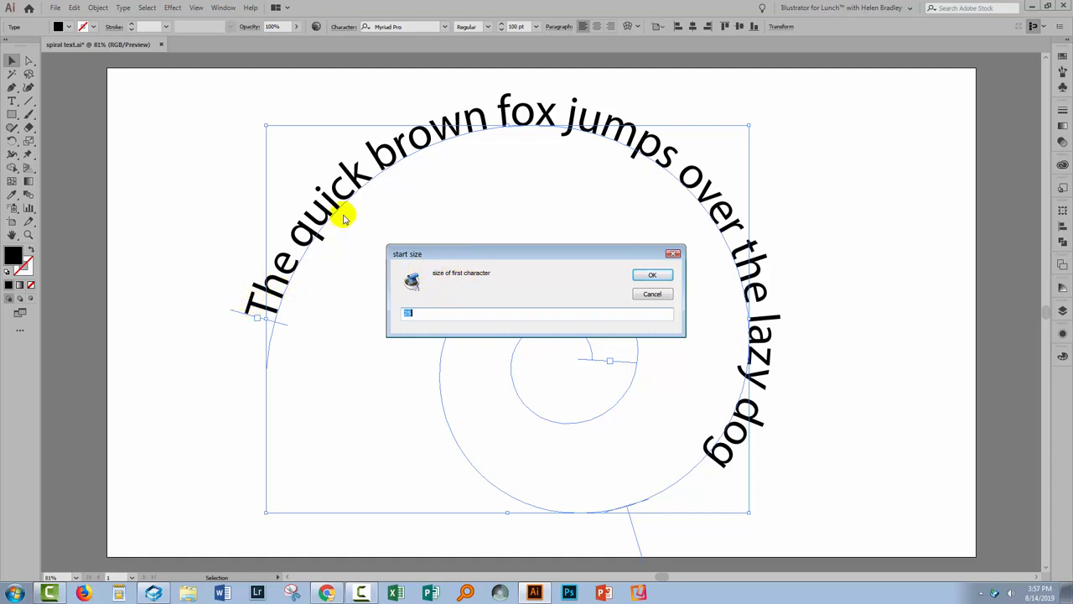
pyautogui.moveTo(377, 237)
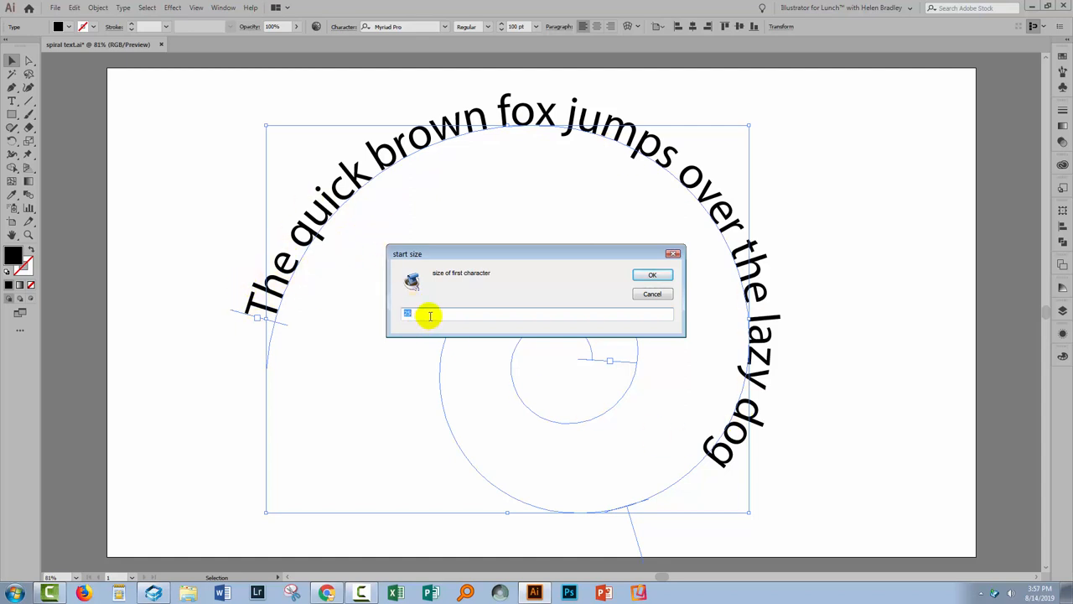
# Step: Enter a start size of 200 and an end size of 8 in the script prompts
pyautogui.write('200')
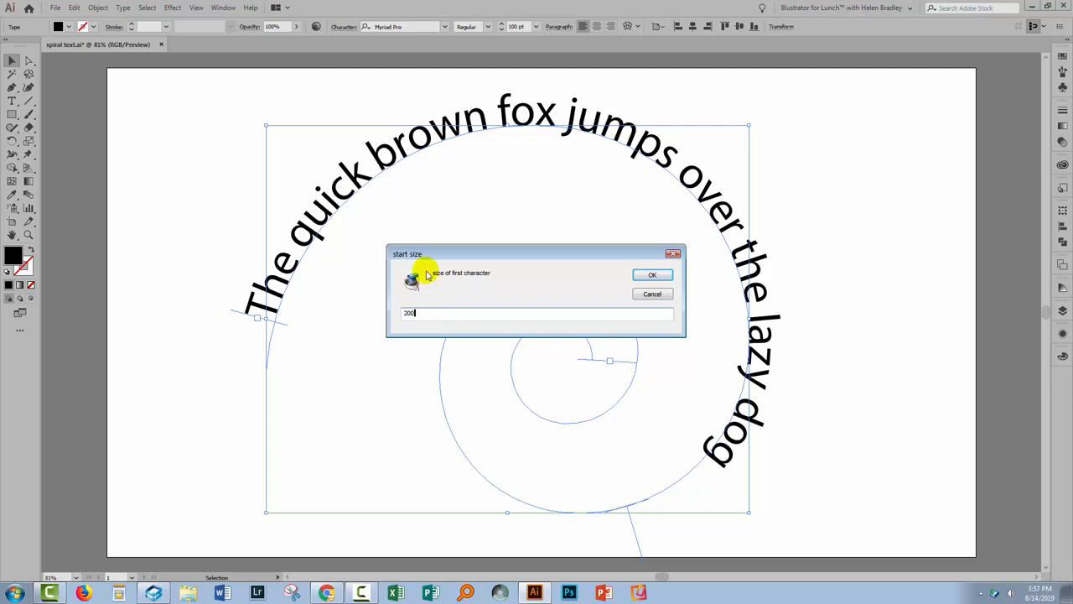
pyautogui.click(653, 274)
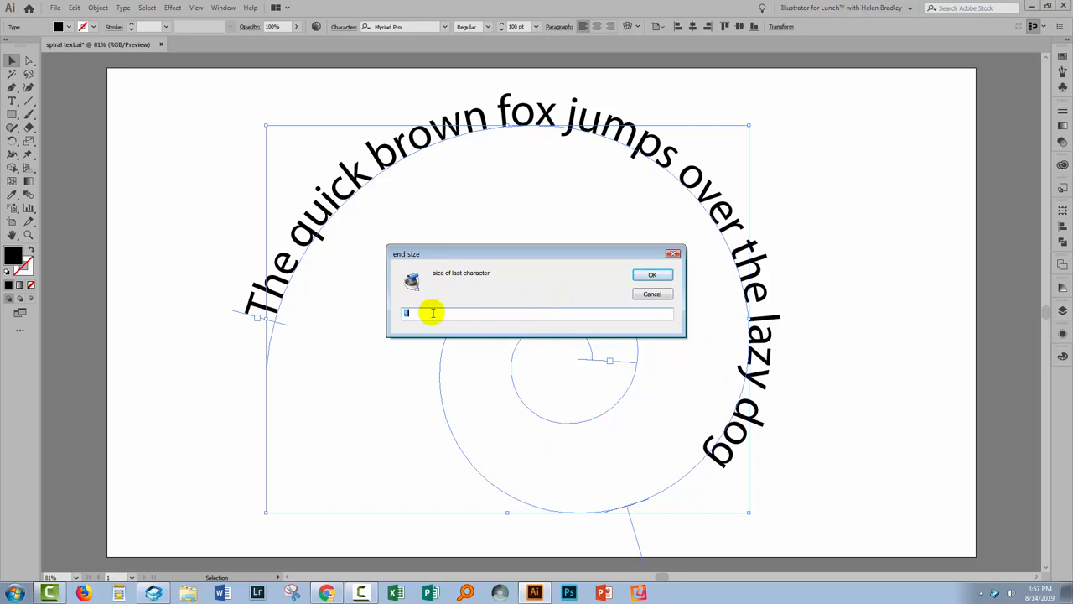
pyautogui.write('8')
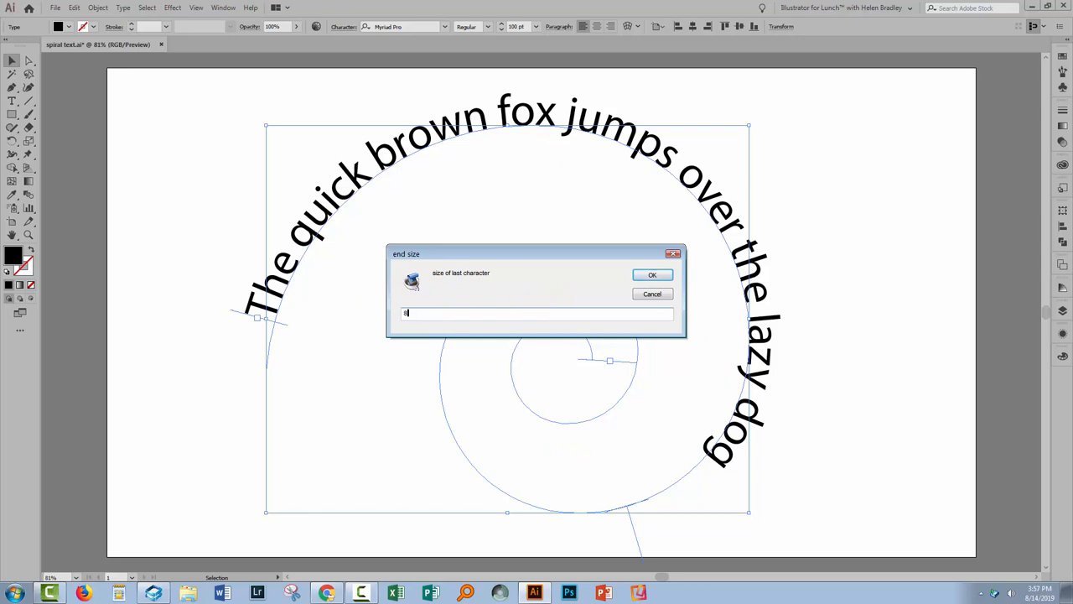
pyautogui.click(652, 275)
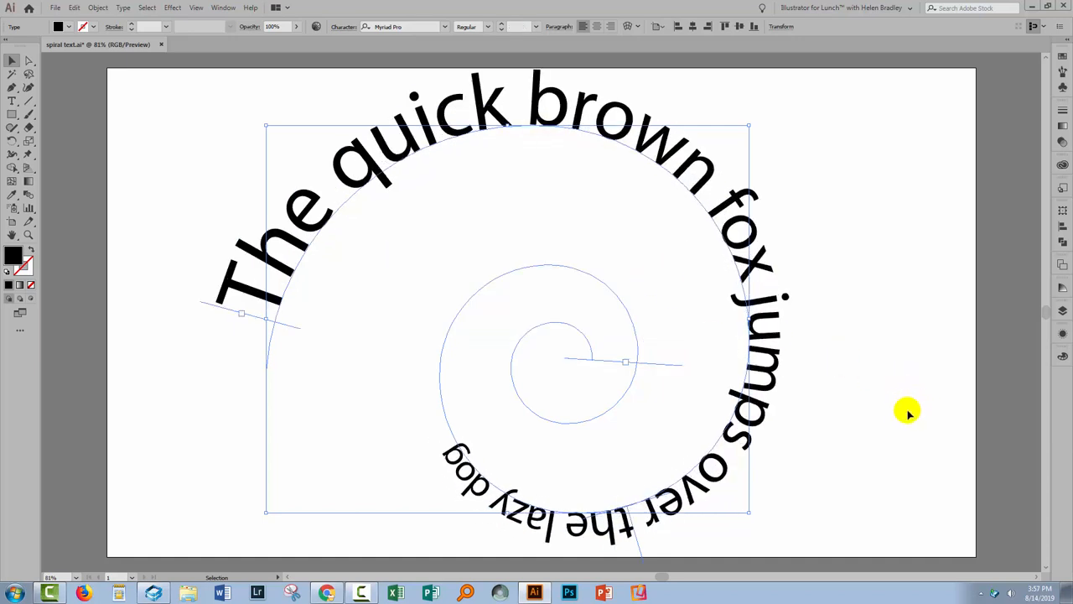
pyautogui.moveTo(845, 392)
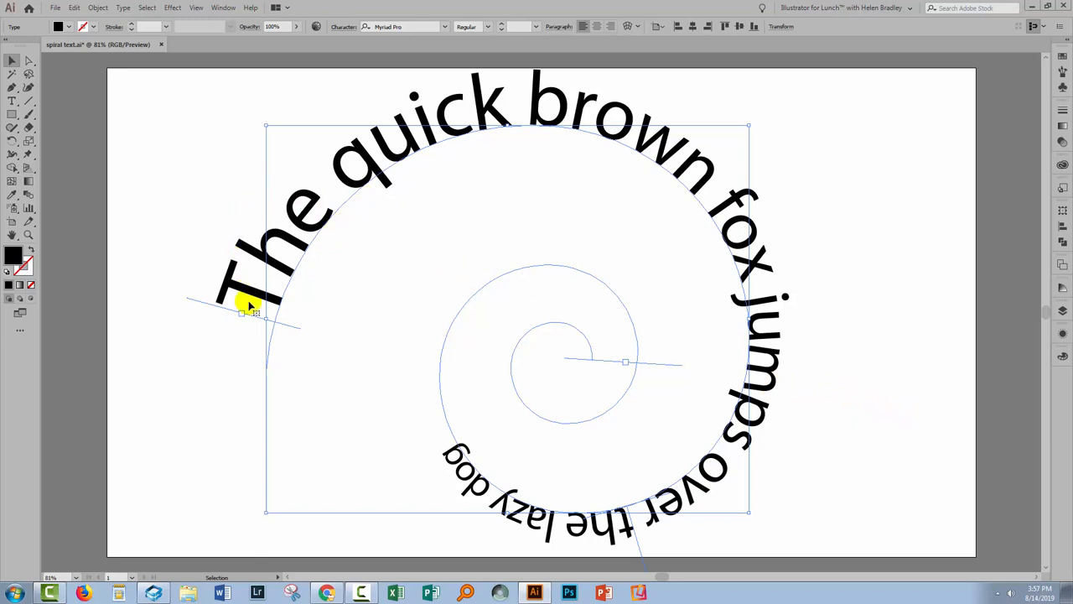
pyautogui.moveTo(597, 376)
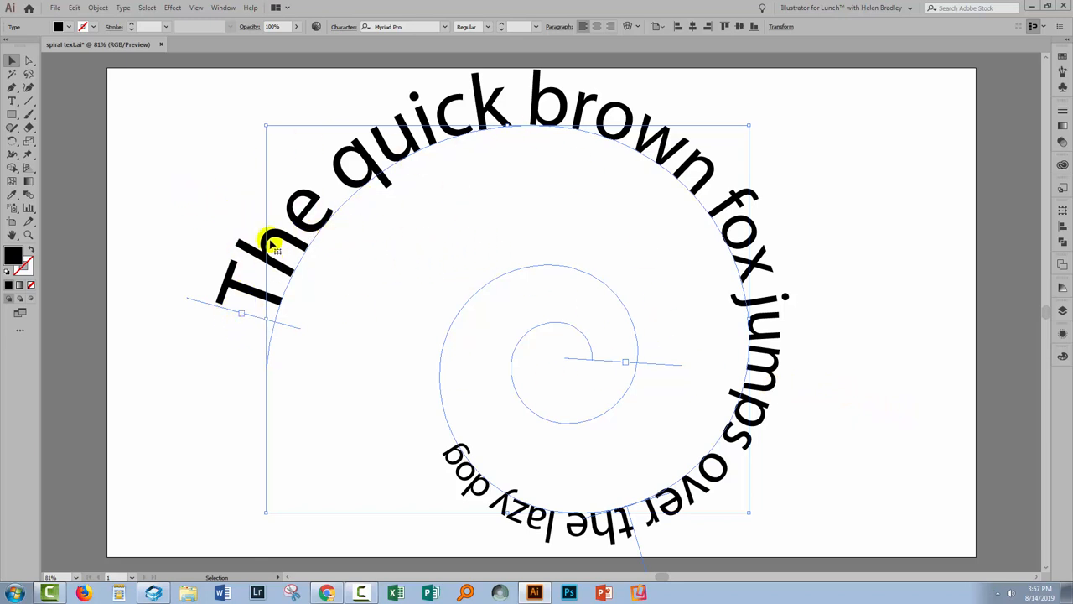
# Step: Rerun the size script on the selected spiral text, shrinking it from 200 to 30
pyautogui.click(12, 61)
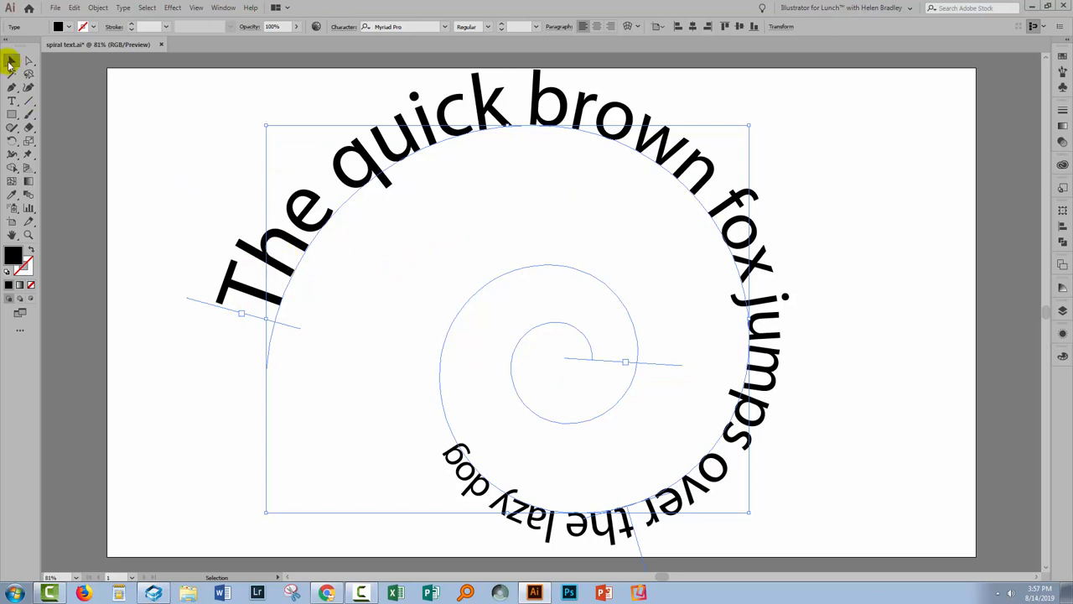
pyautogui.click(54, 7)
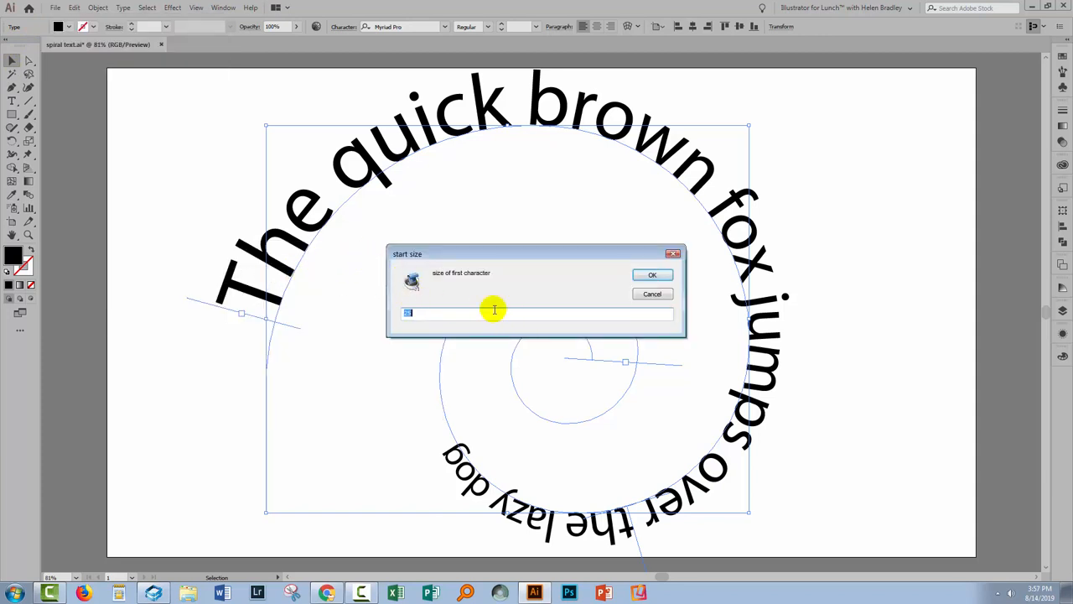
pyautogui.write('200')
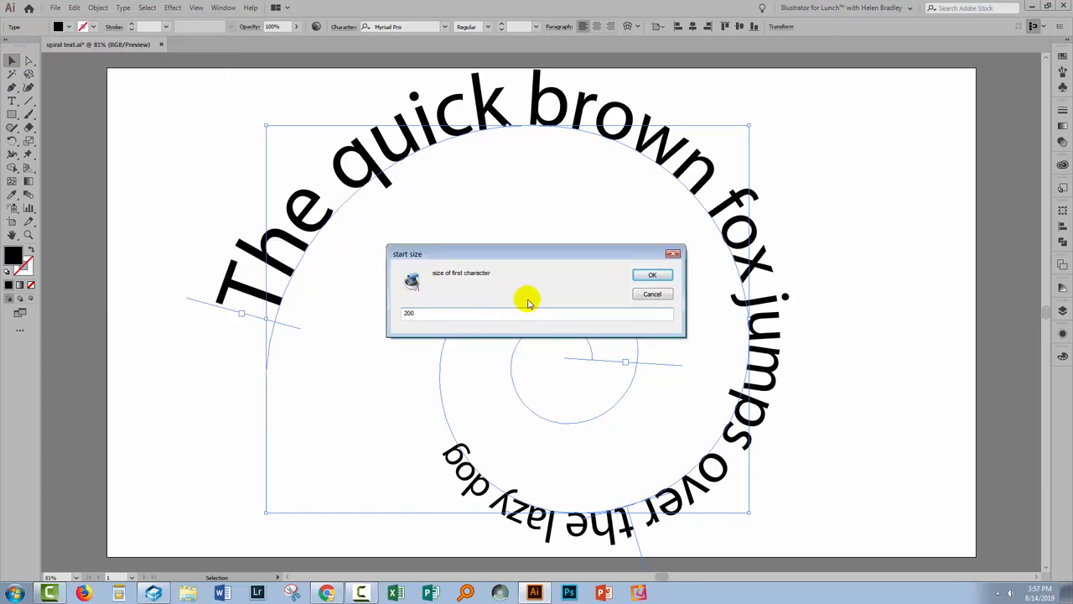
pyautogui.click(652, 274)
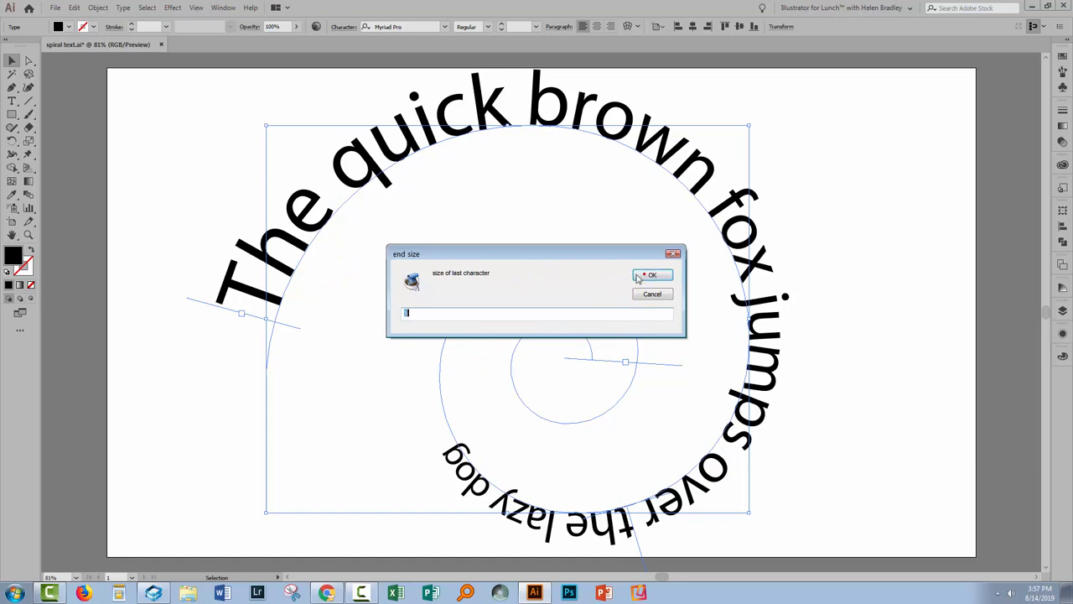
pyautogui.write('30')
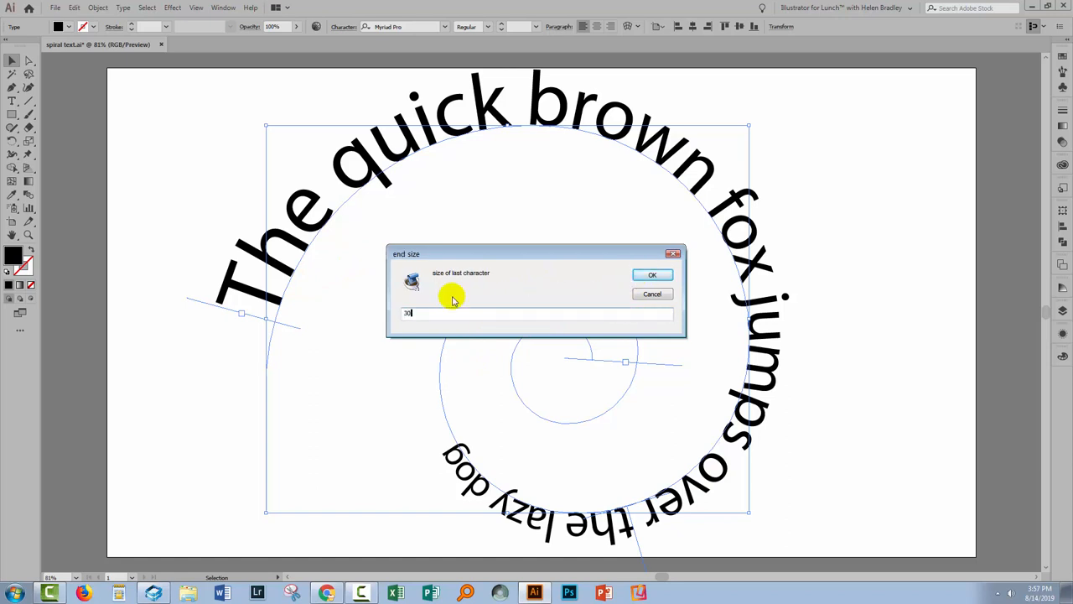
pyautogui.click(652, 274)
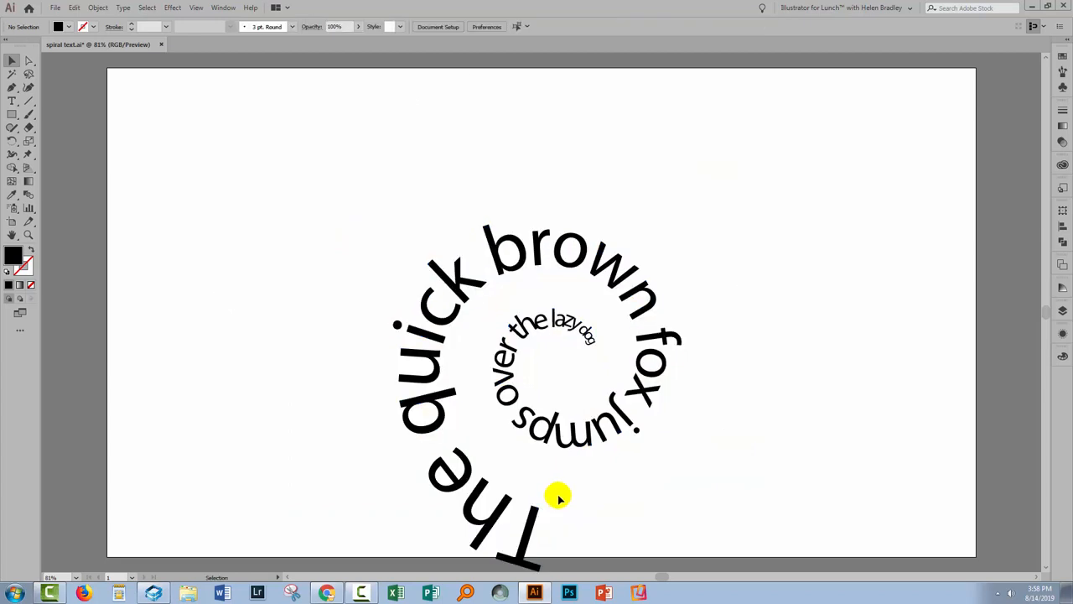
# Step: Deselect, then place the Type cursor in the spiral sentence
pyautogui.click(559, 496)
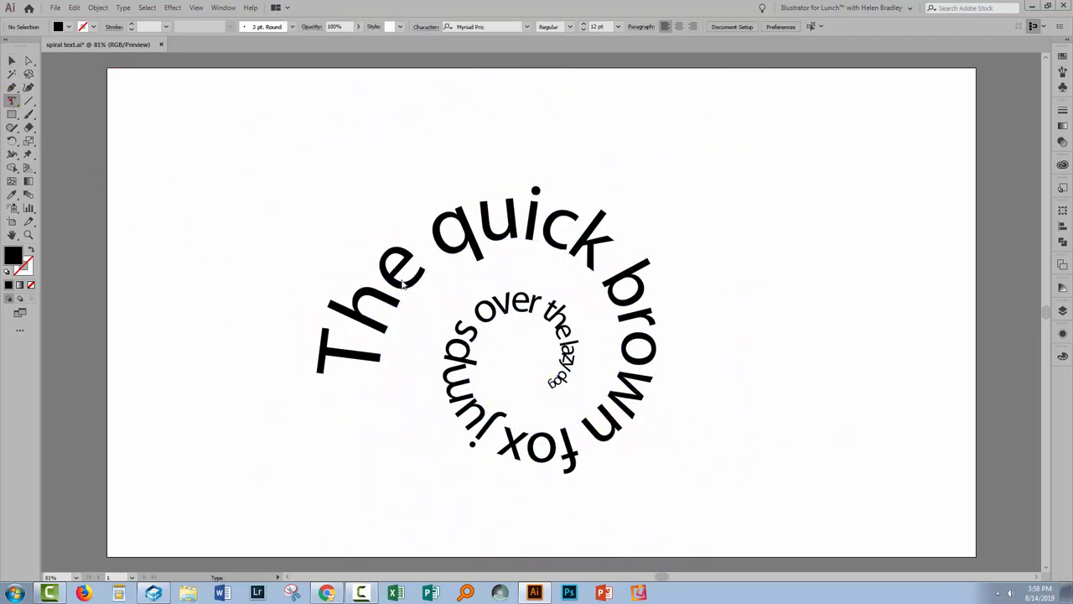
pyautogui.click(558, 381)
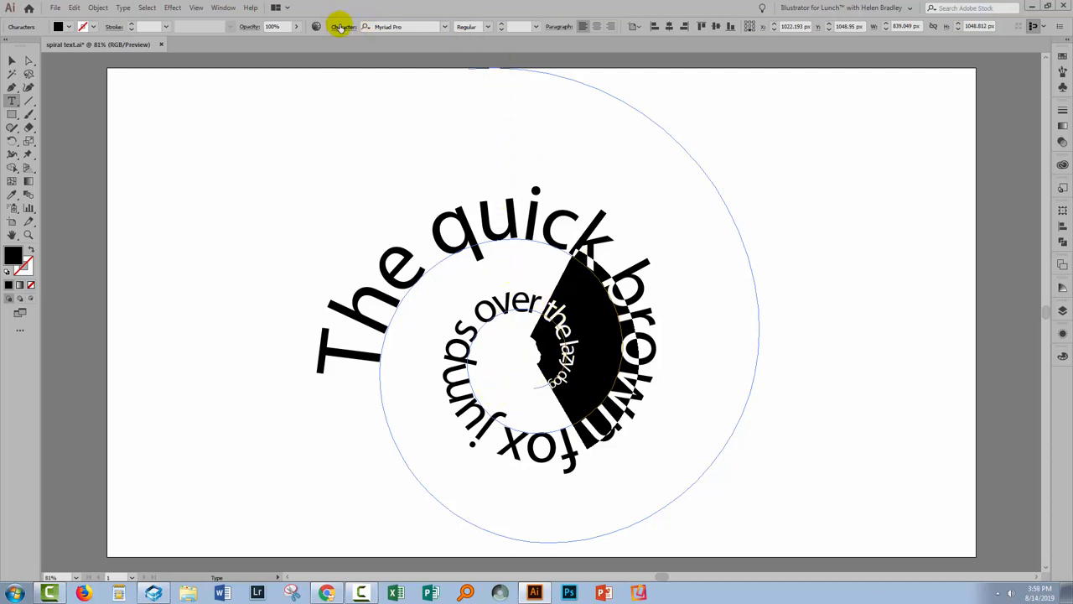
# Step: Adjust the inner characters in the Character panel, then deselect and choose the Type tool
pyautogui.click(344, 26)
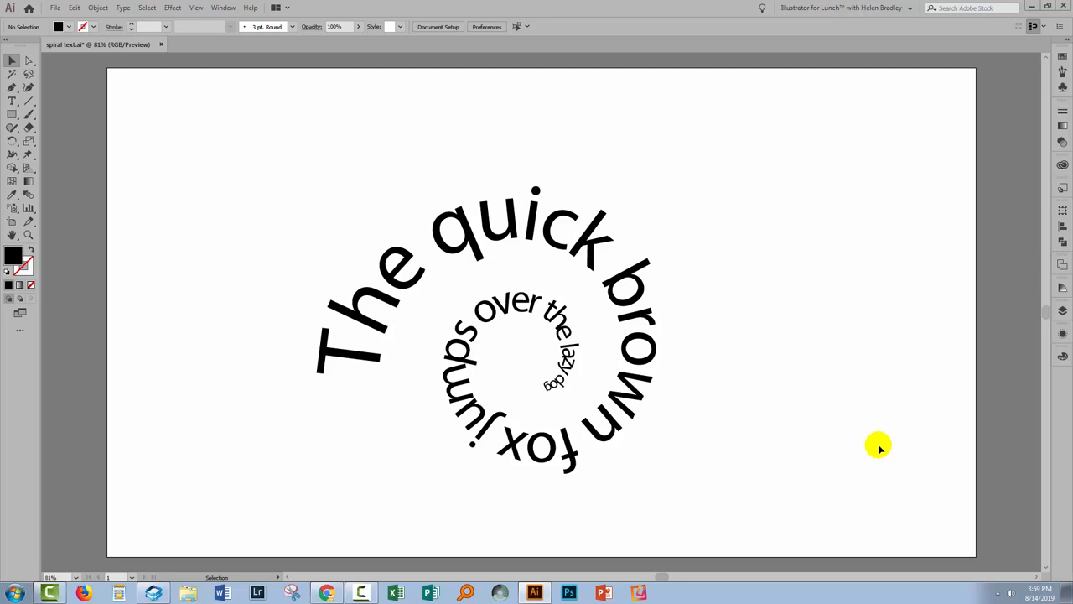
pyautogui.click(520, 243)
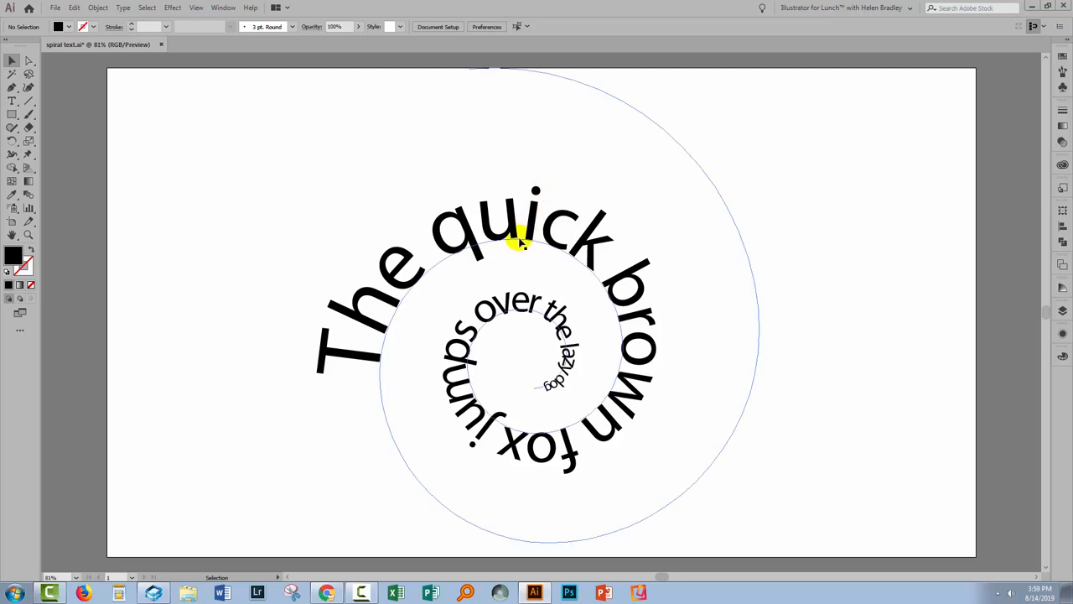
pyautogui.click(13, 101)
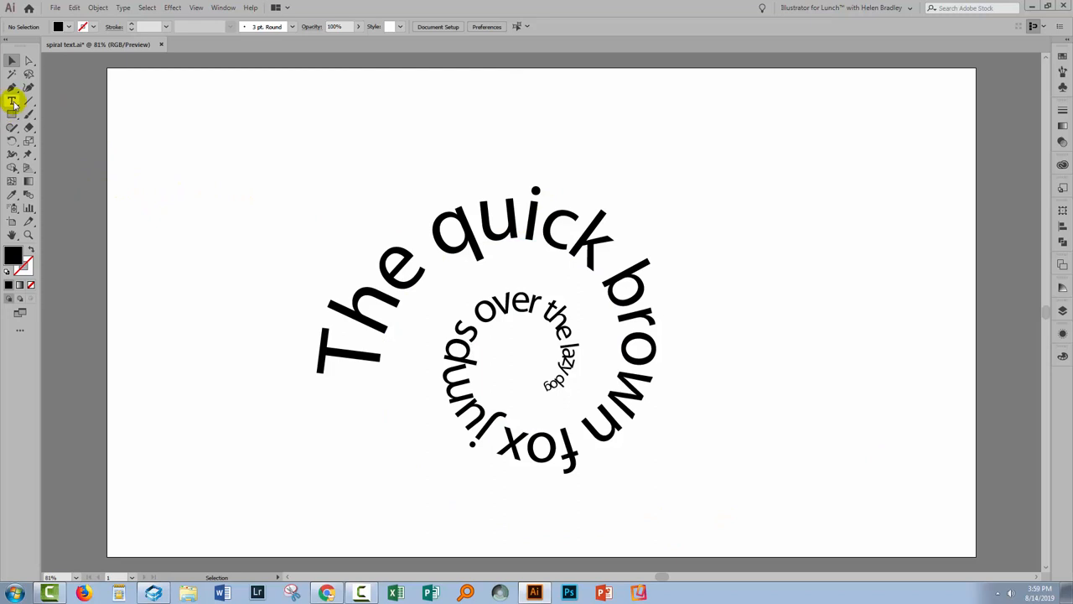
pyautogui.click(12, 101)
pyautogui.write('The quick brown fox jumps over the lazy dog')
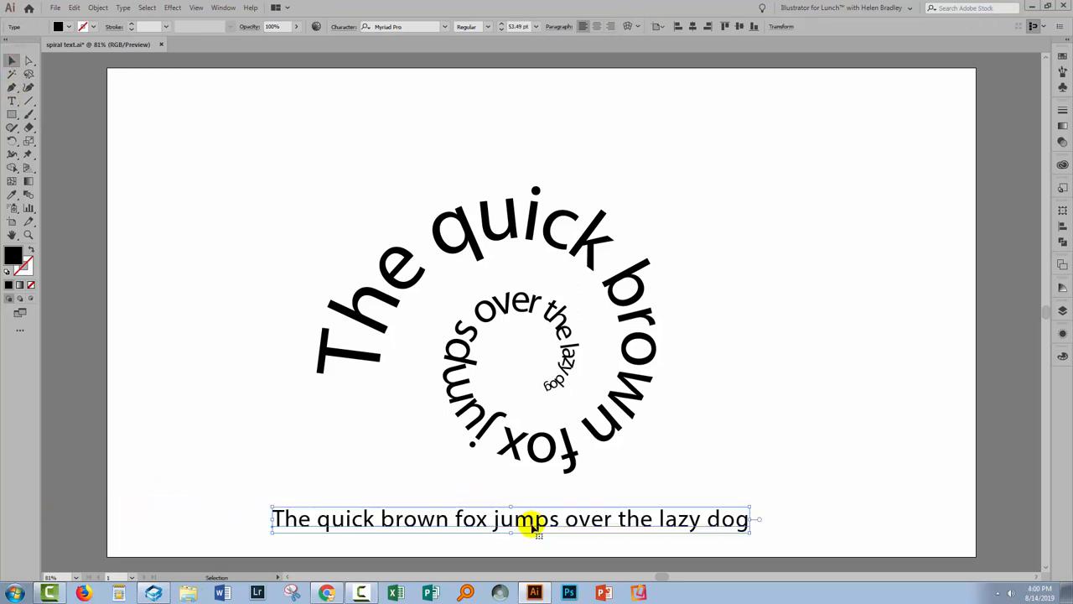
pyautogui.moveTo(539, 537)
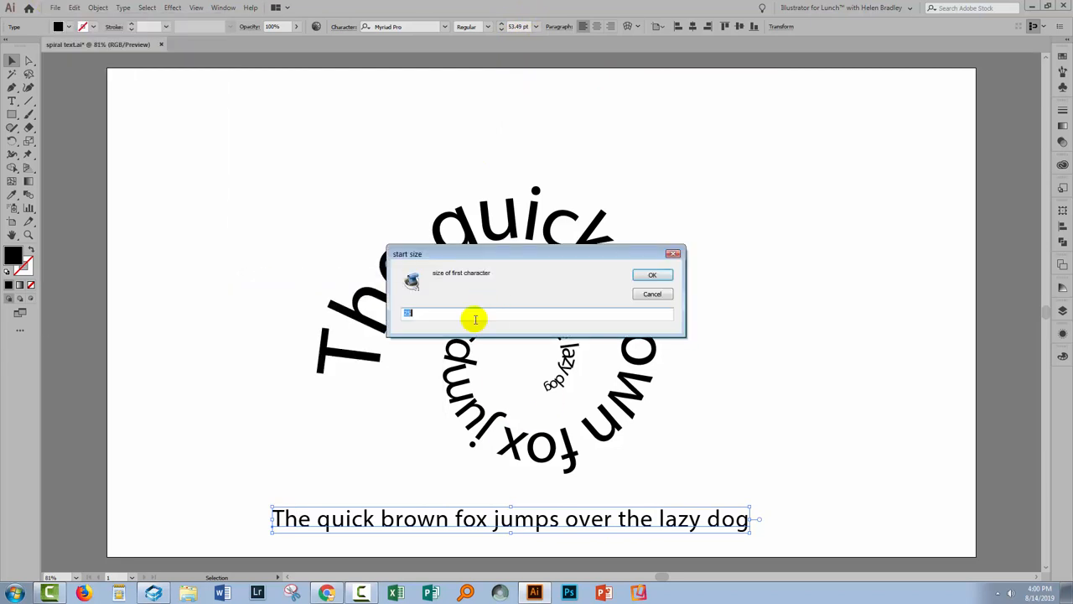
# Step: Scale the straight fox sentence from size 100 down to 25 with the script
pyautogui.write('100')
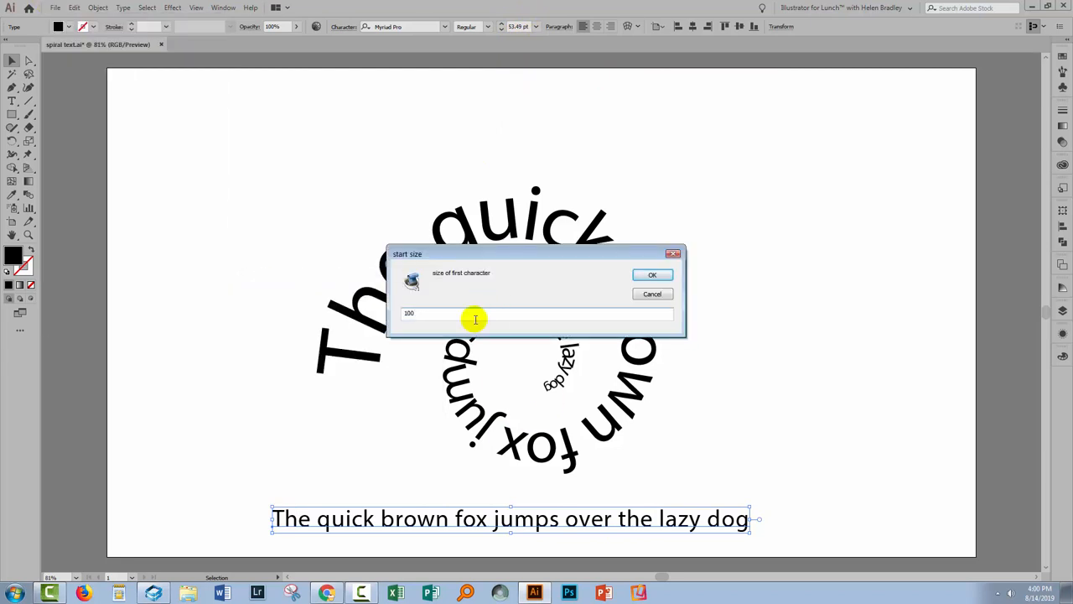
pyautogui.click(653, 274)
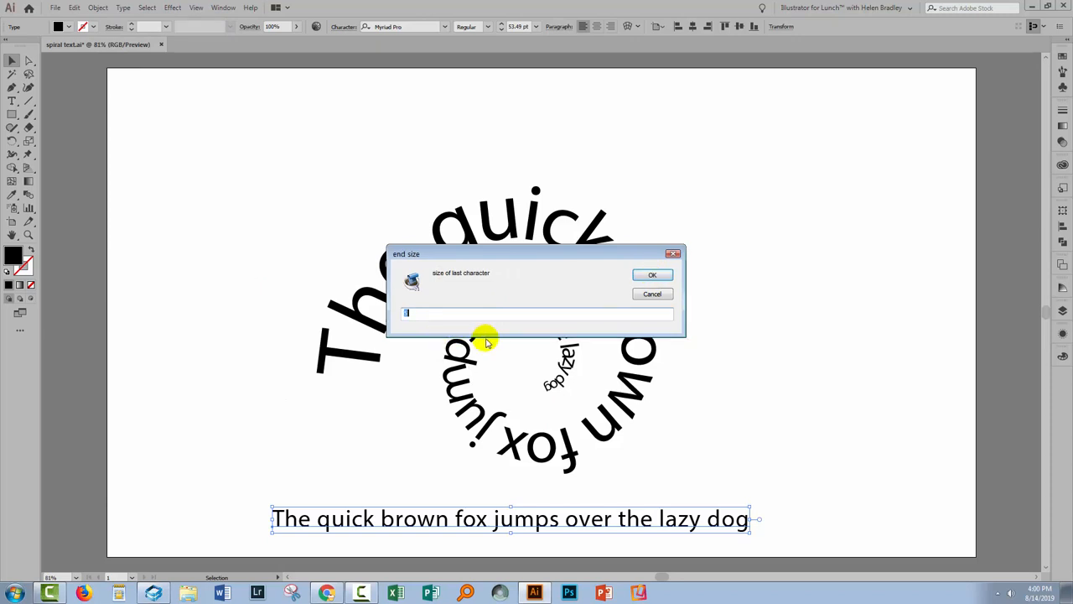
pyautogui.write('25')
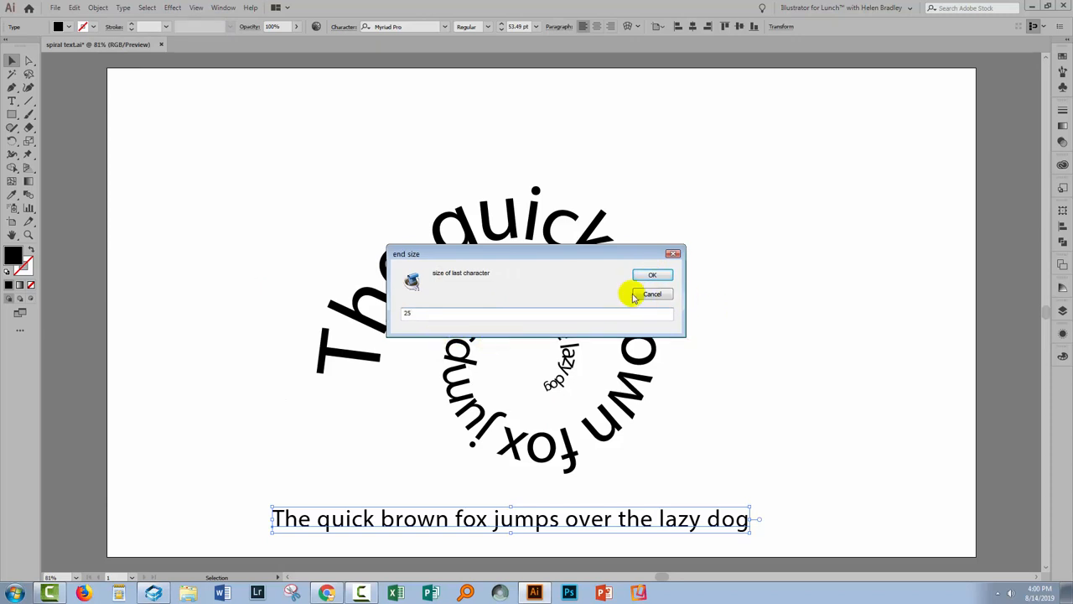
pyautogui.click(652, 274)
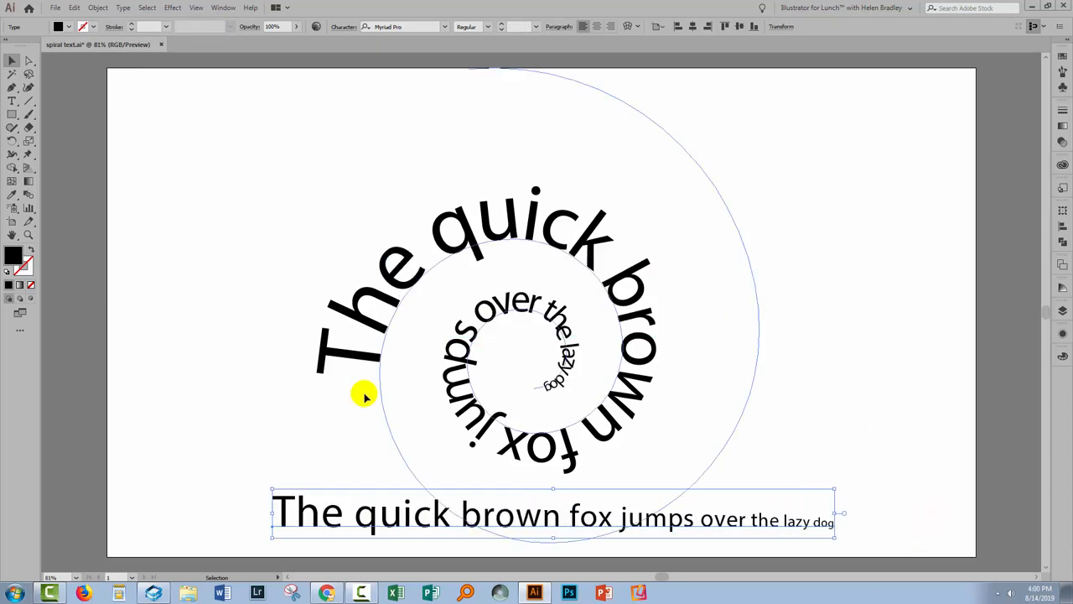